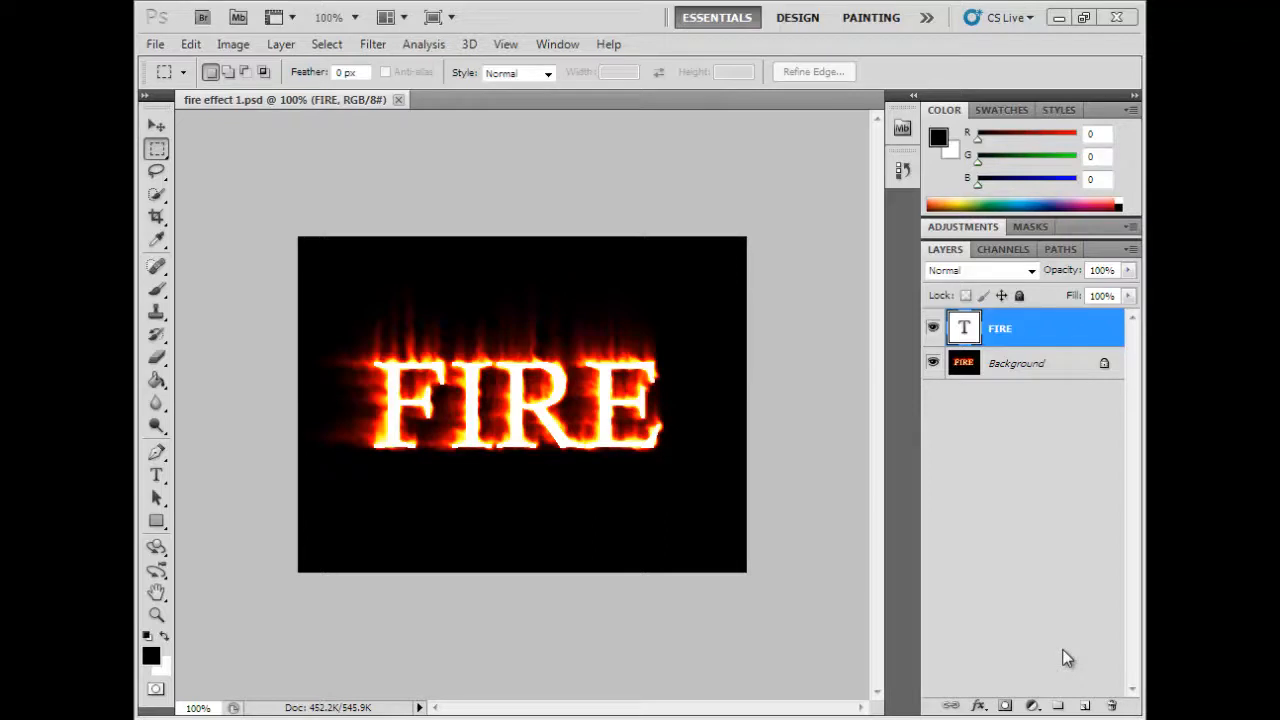
mouse_move(458, 424)
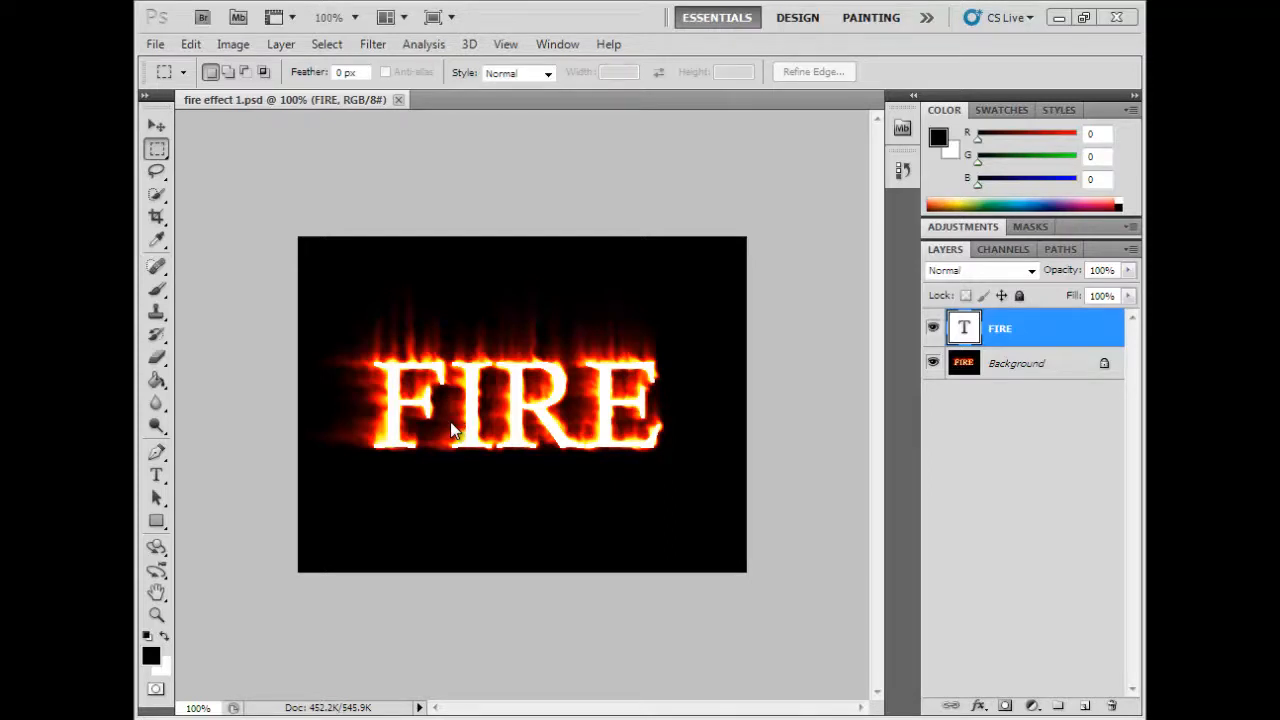
mouse_move(198, 178)
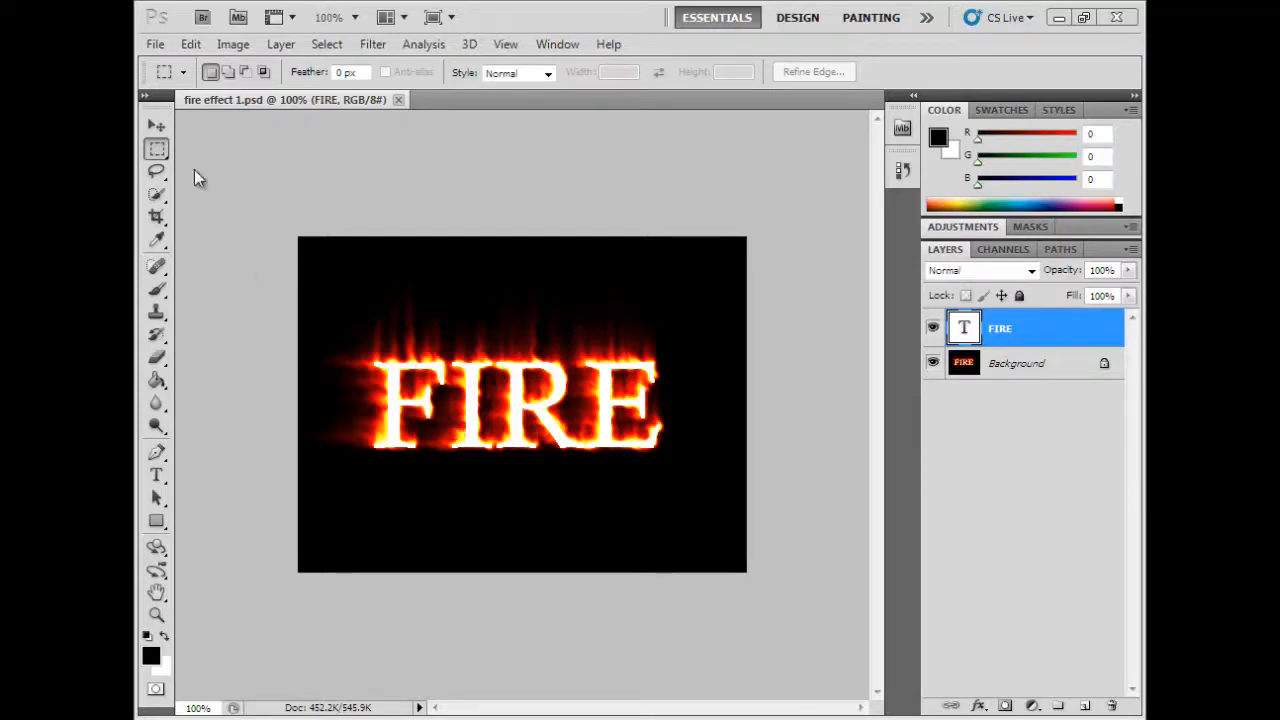
Step: Create a new blank document with default settings and a white background
click(156, 44)
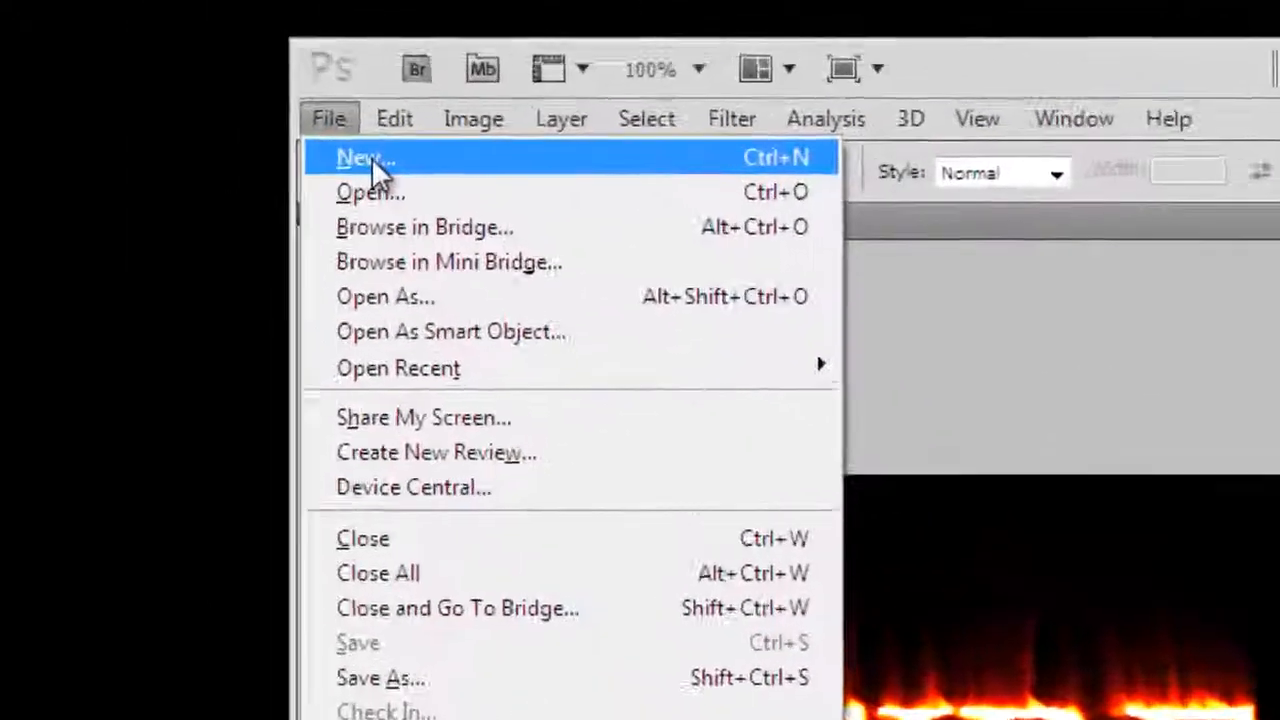
click(360, 156)
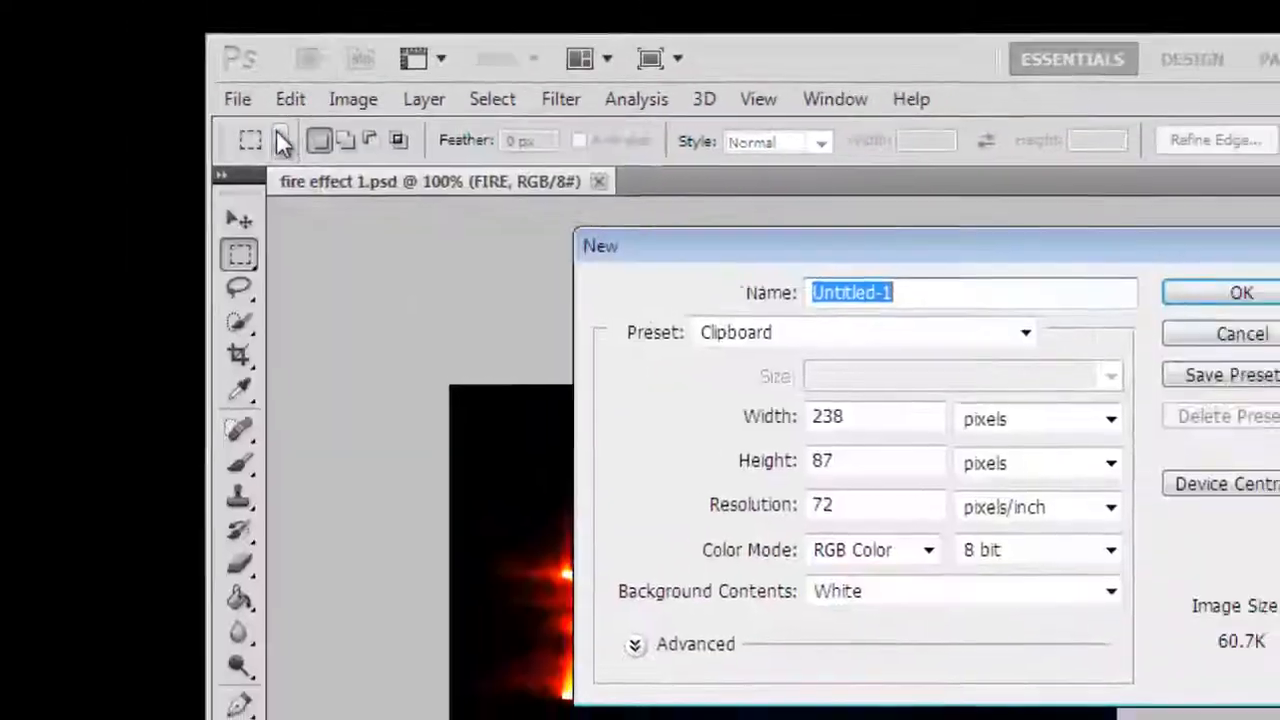
click(1024, 332)
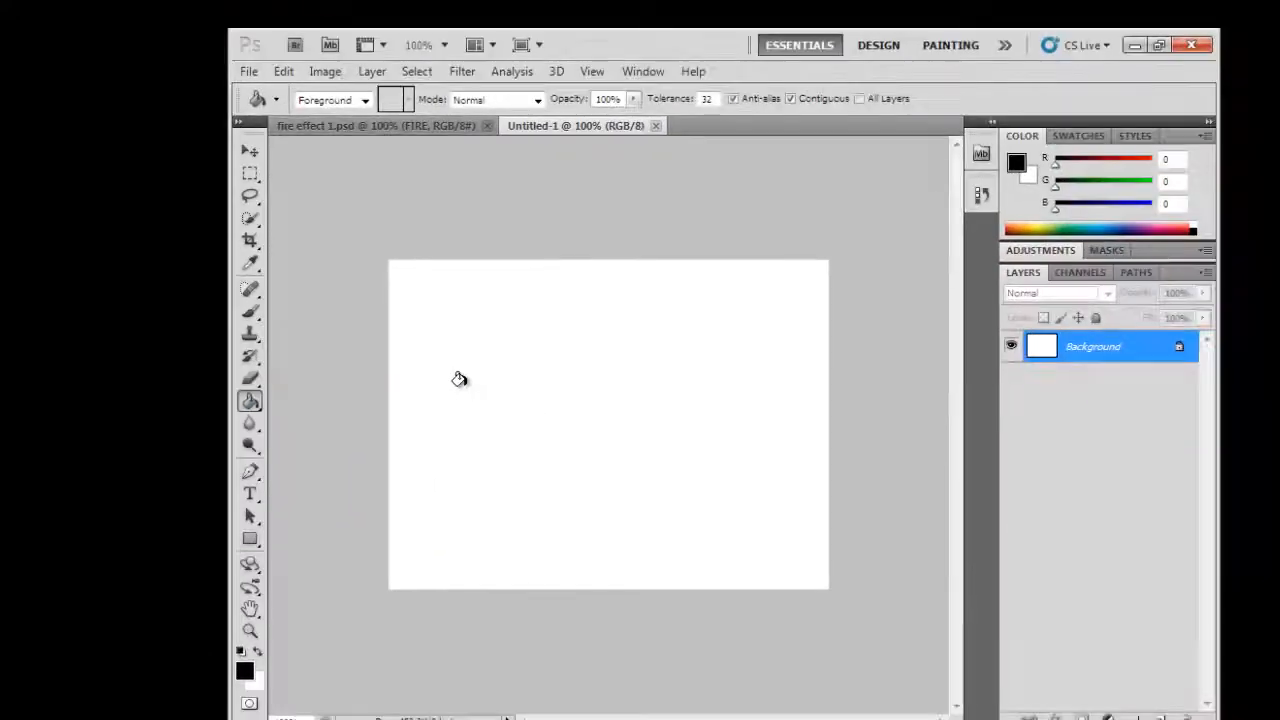
Step: Fill the white canvas solid black with the Paint Bucket
click(576, 376)
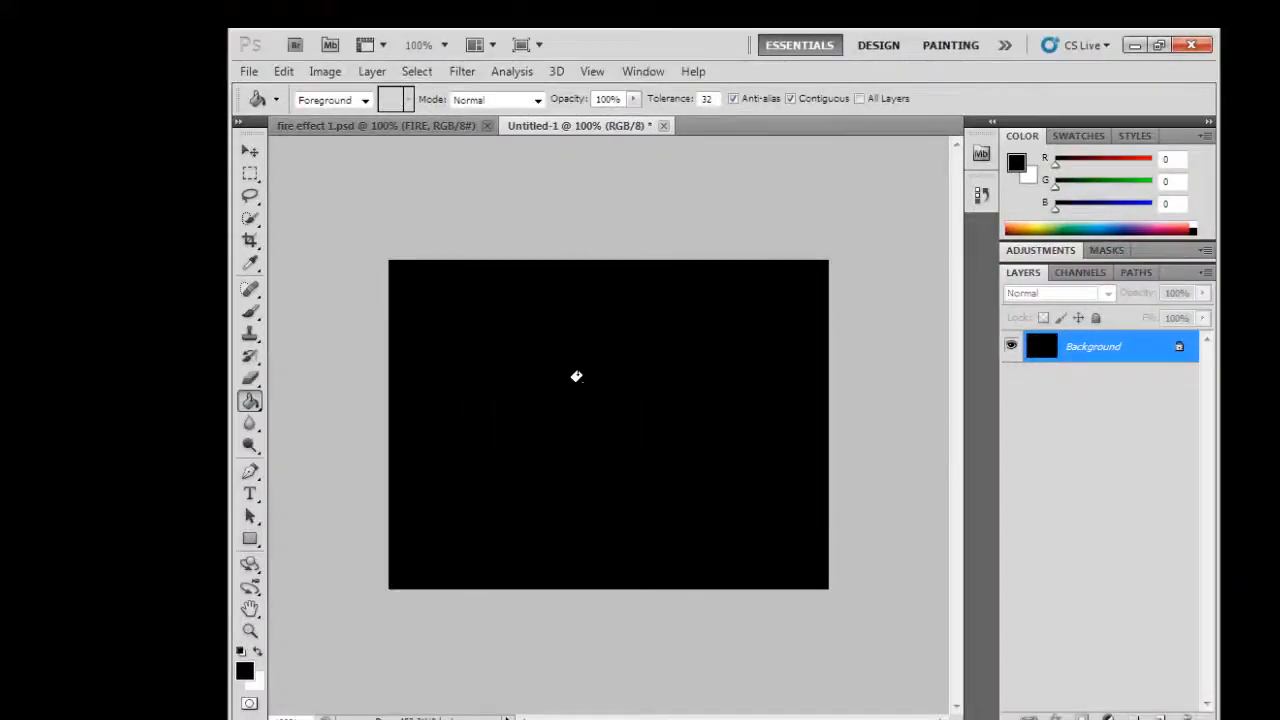
mouse_move(504, 332)
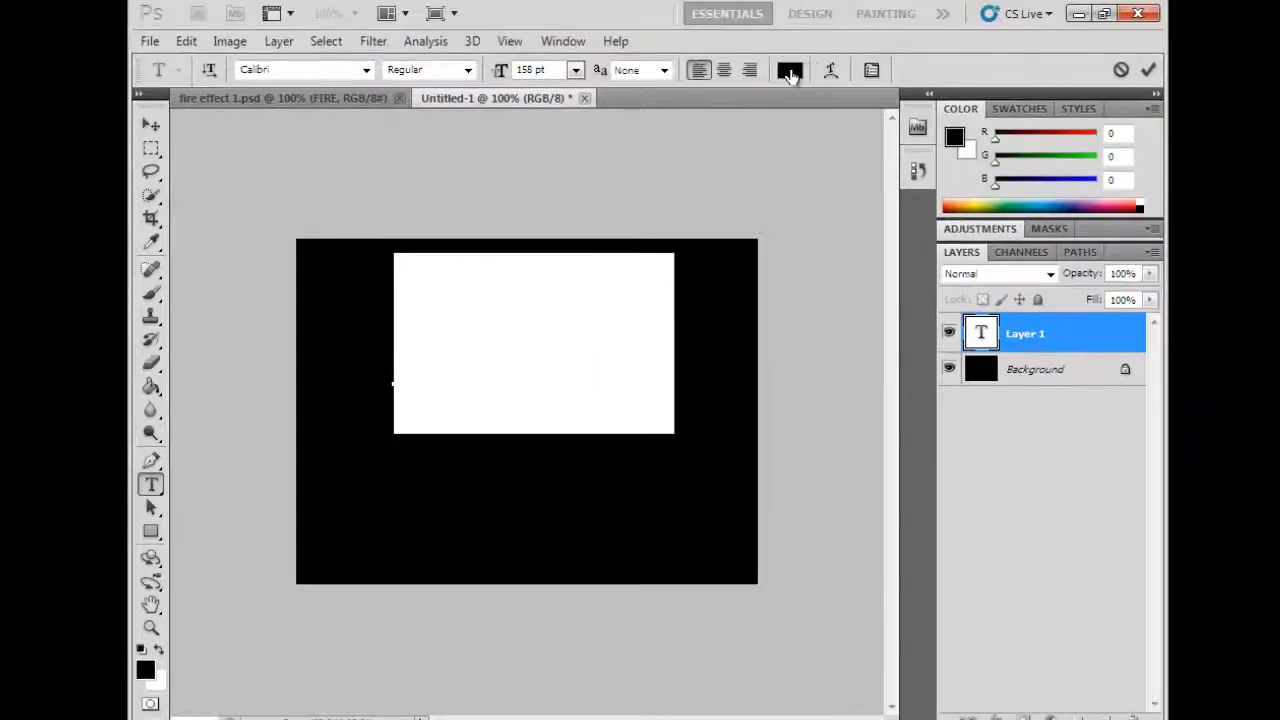
Step: Set the text colour to white and the font to Calisto MT for the FIRE type
click(788, 68)
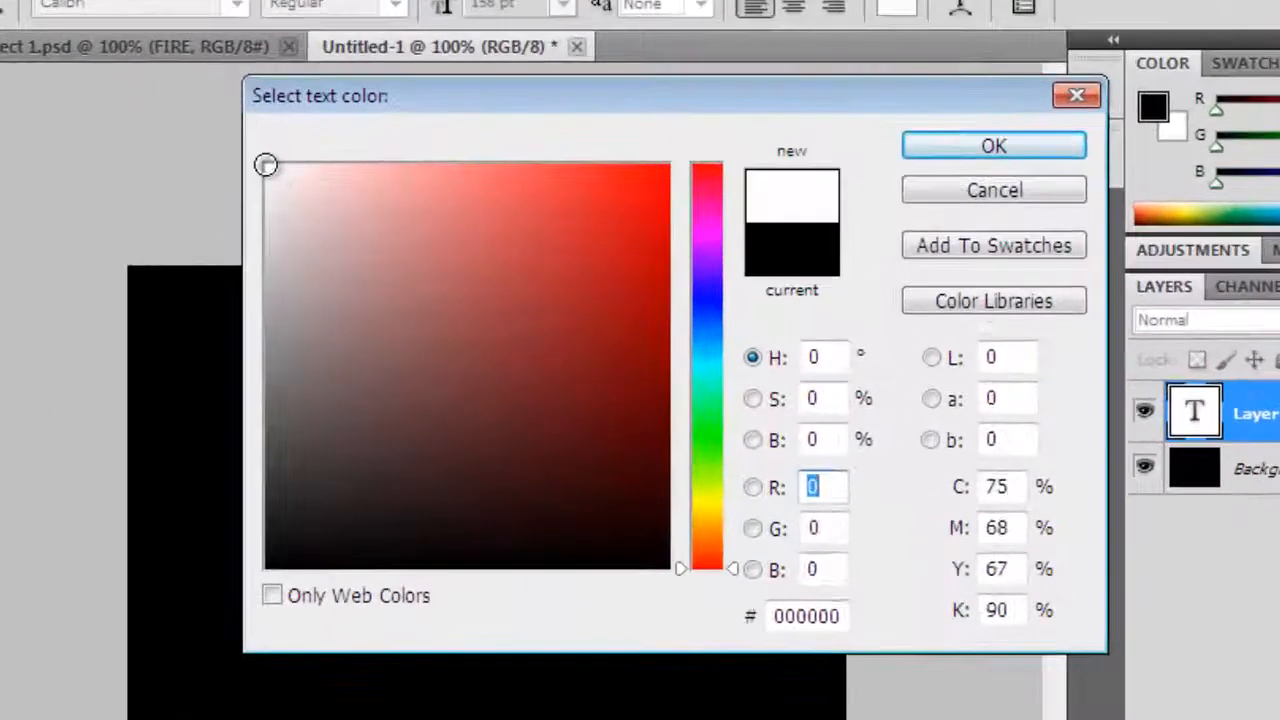
click(992, 144)
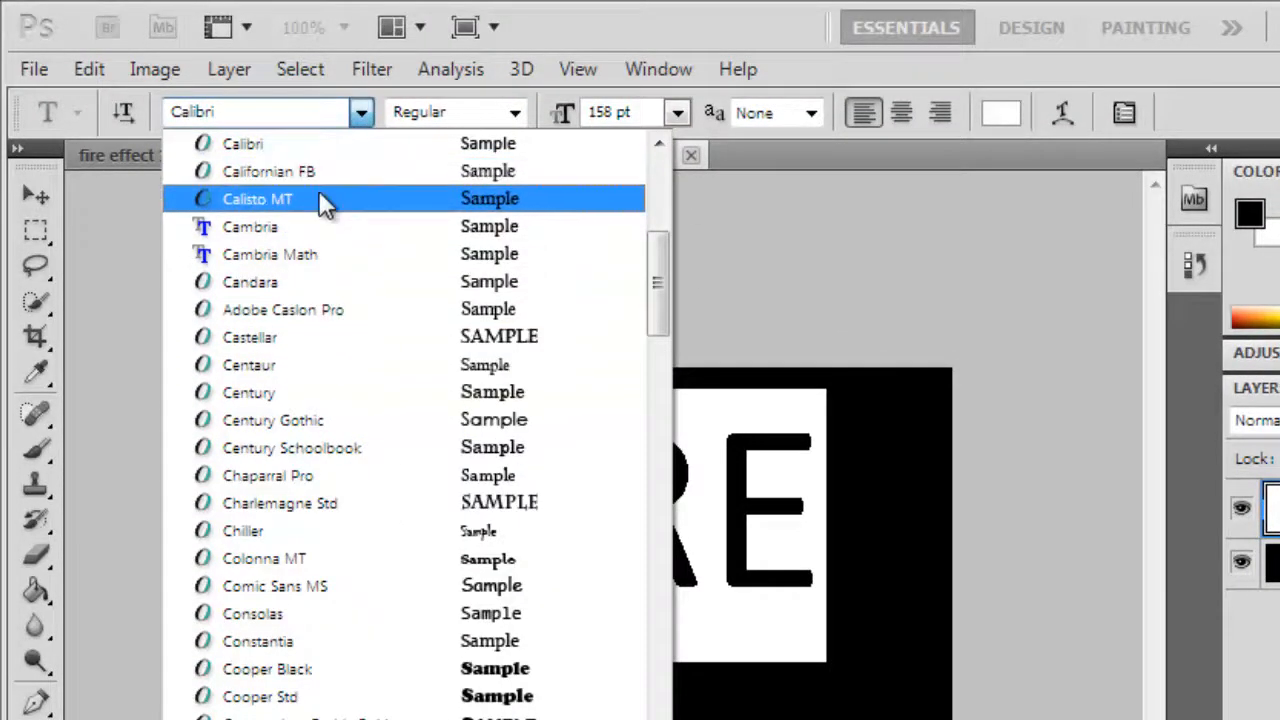
mouse_move(340, 172)
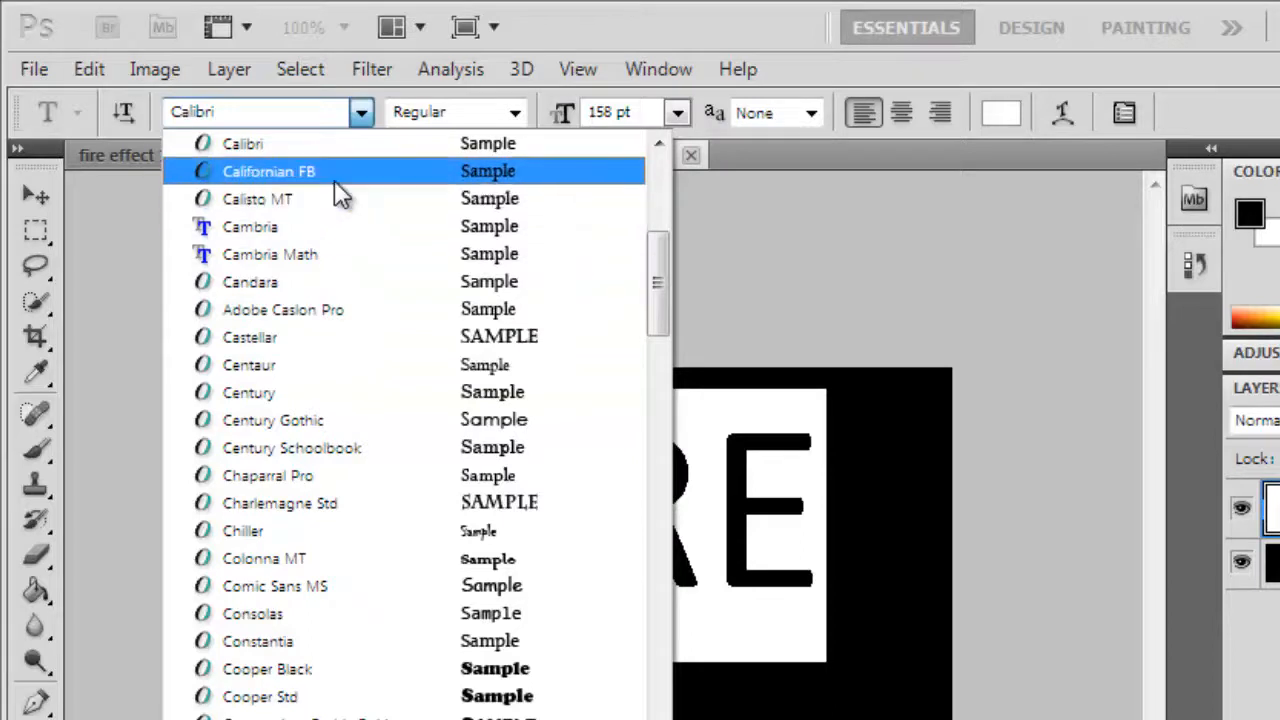
click(256, 198)
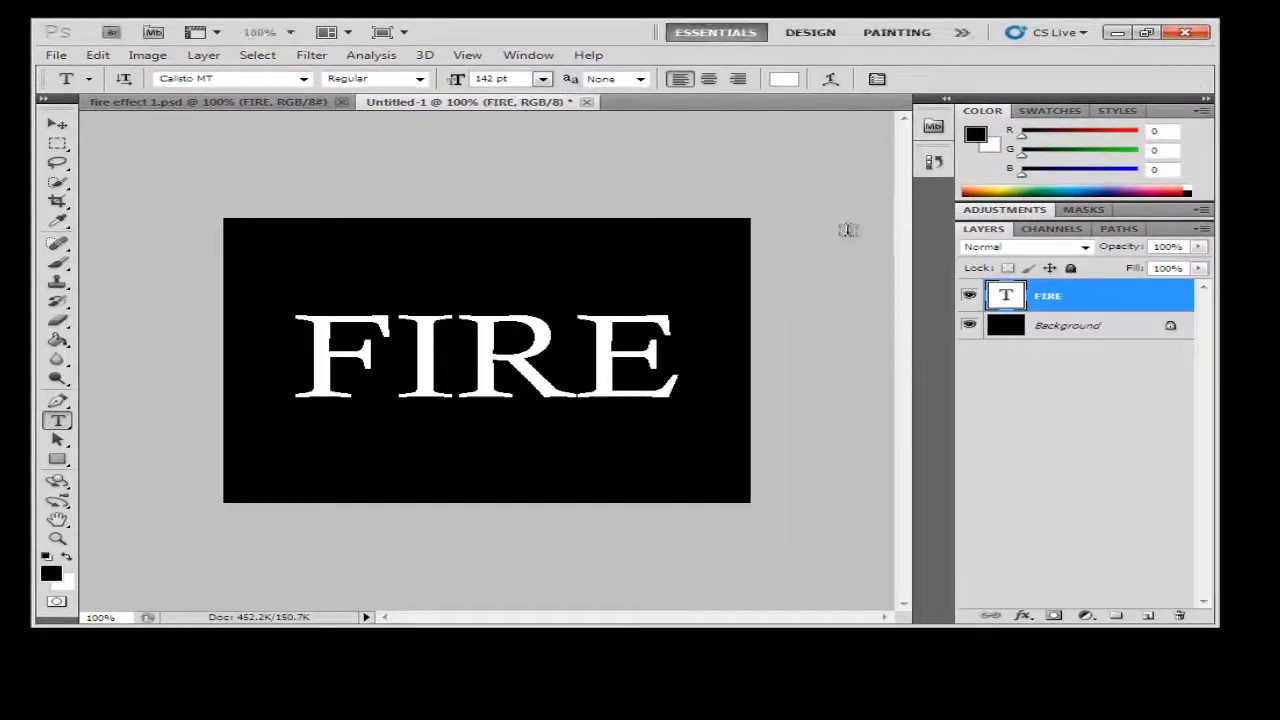
mouse_move(836, 332)
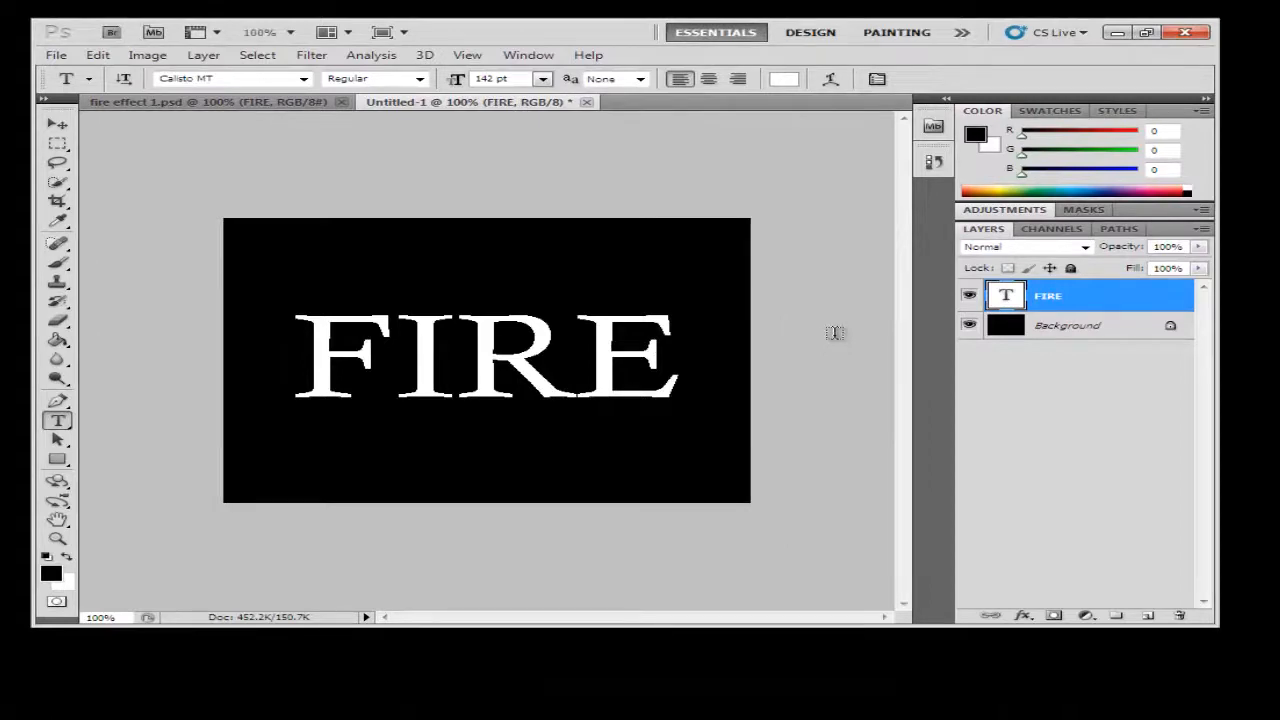
mouse_move(510, 188)
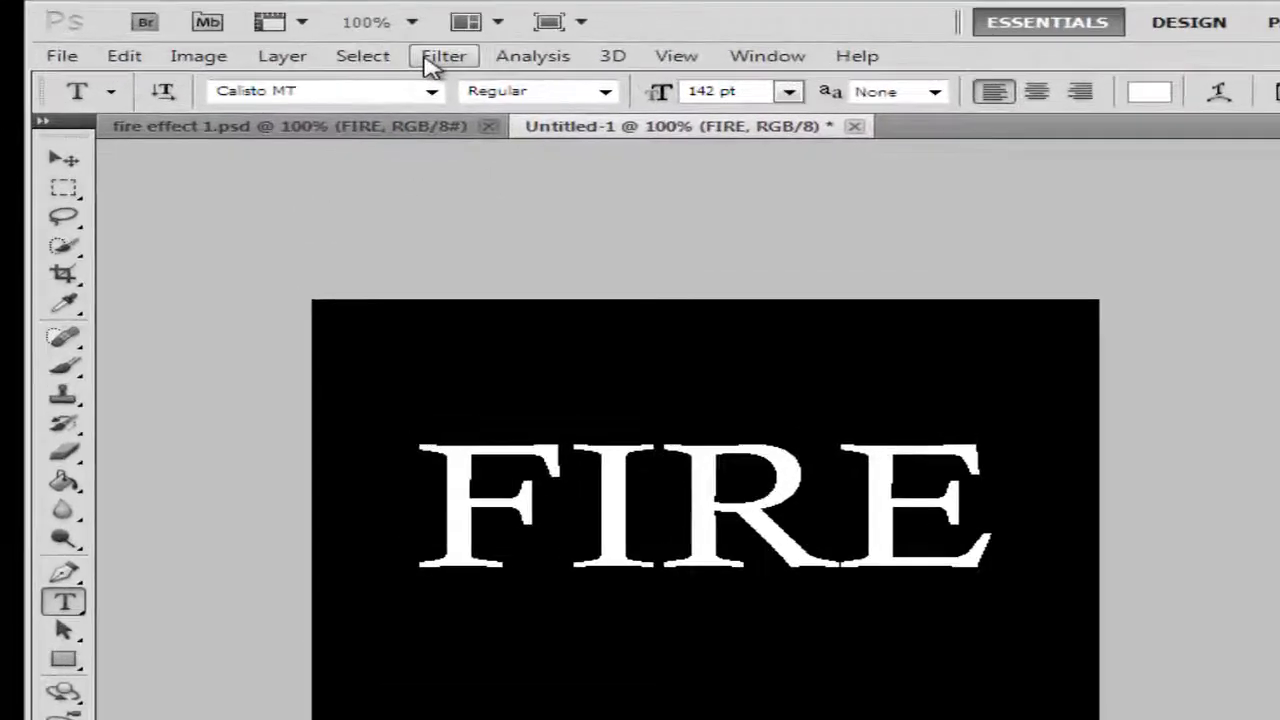
mouse_move(460, 58)
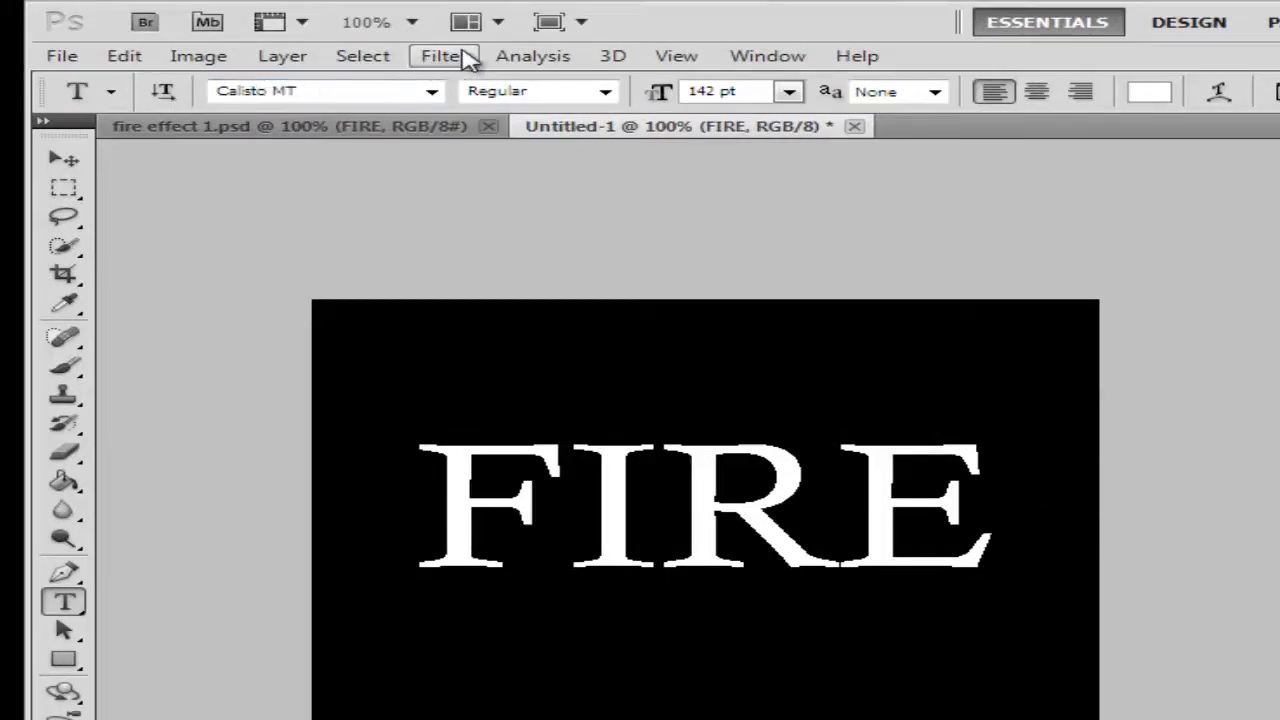
Step: Rasterize the FIRE layer and apply Wind From the Right twice for longer streaks
click(444, 56)
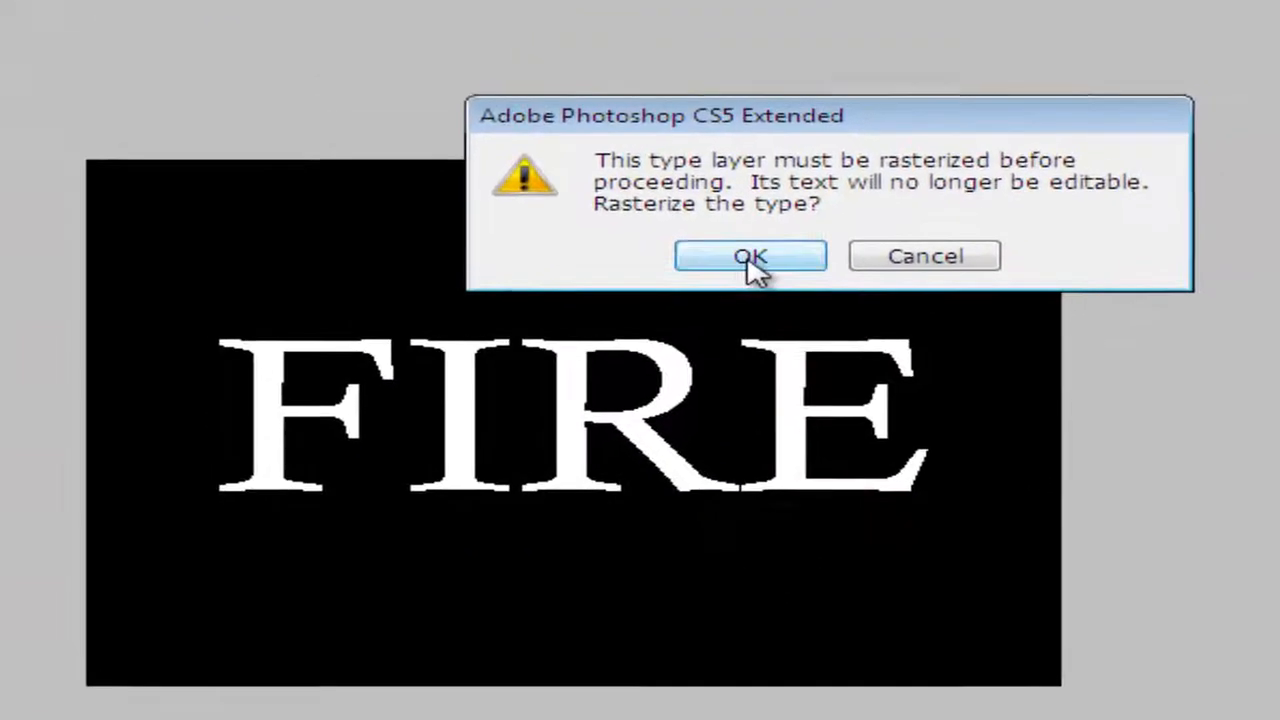
click(750, 256)
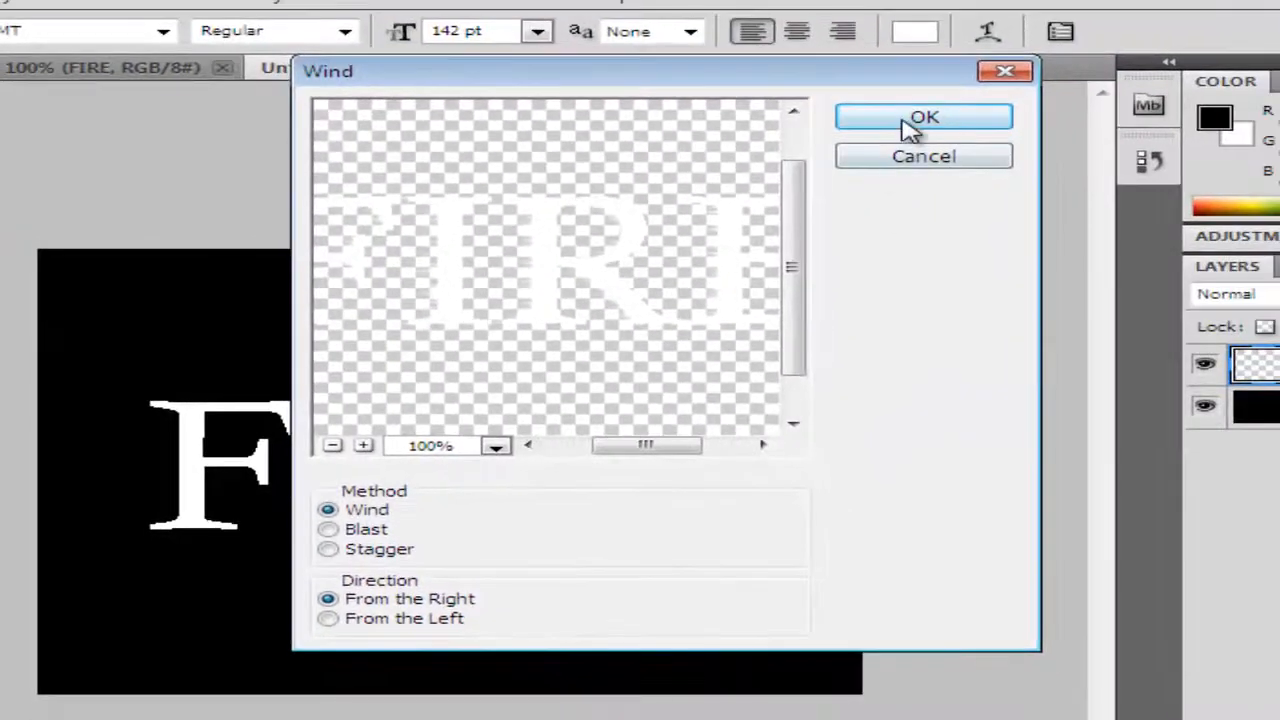
click(924, 116)
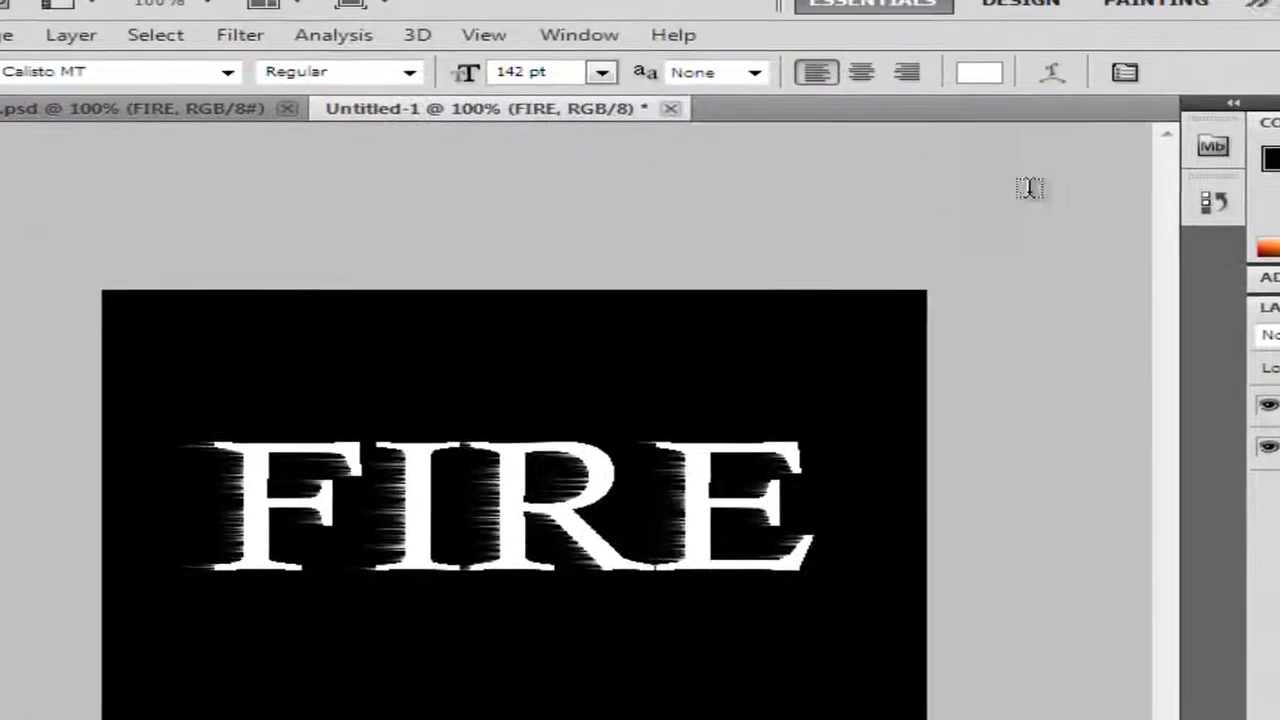
click(276, 58)
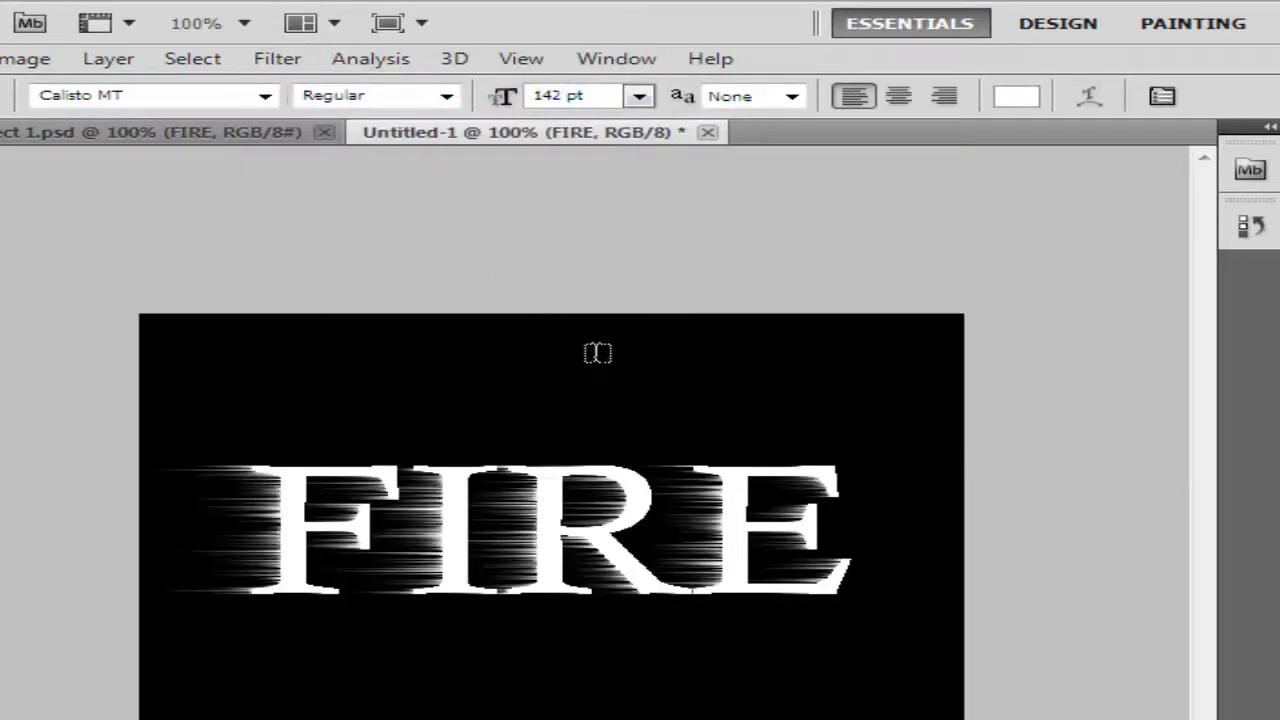
mouse_move(248, 476)
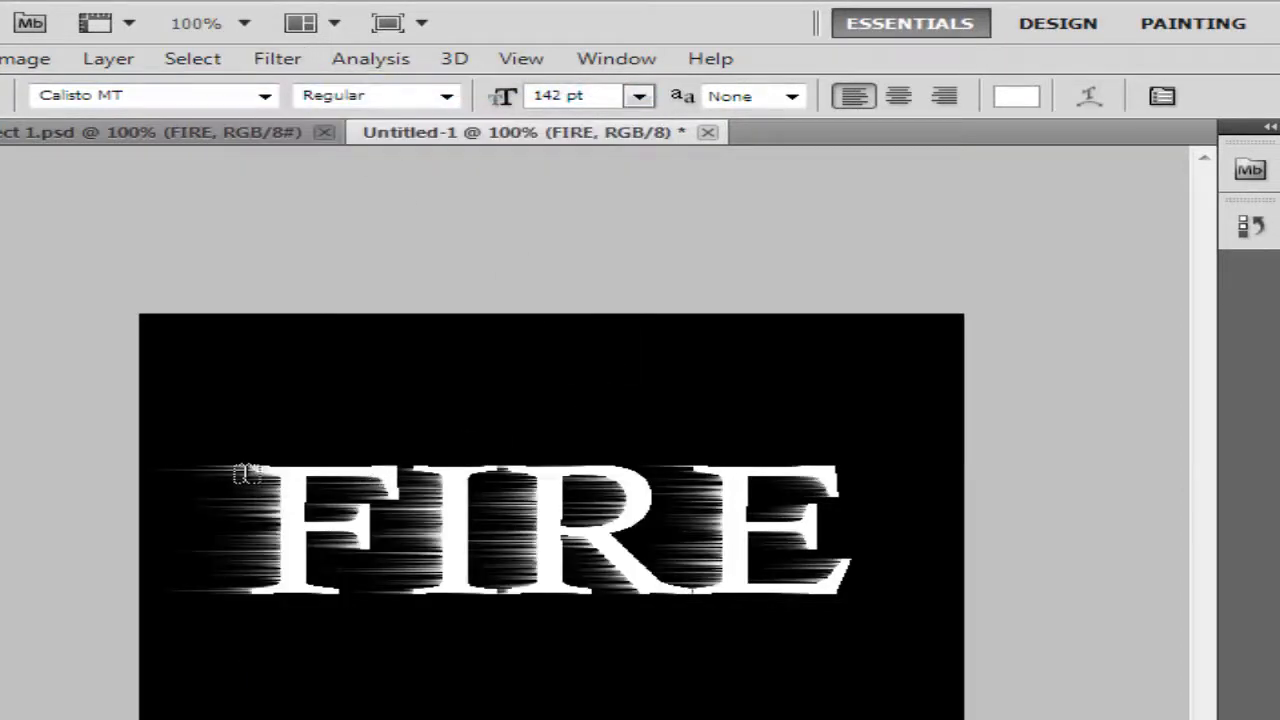
mouse_move(358, 480)
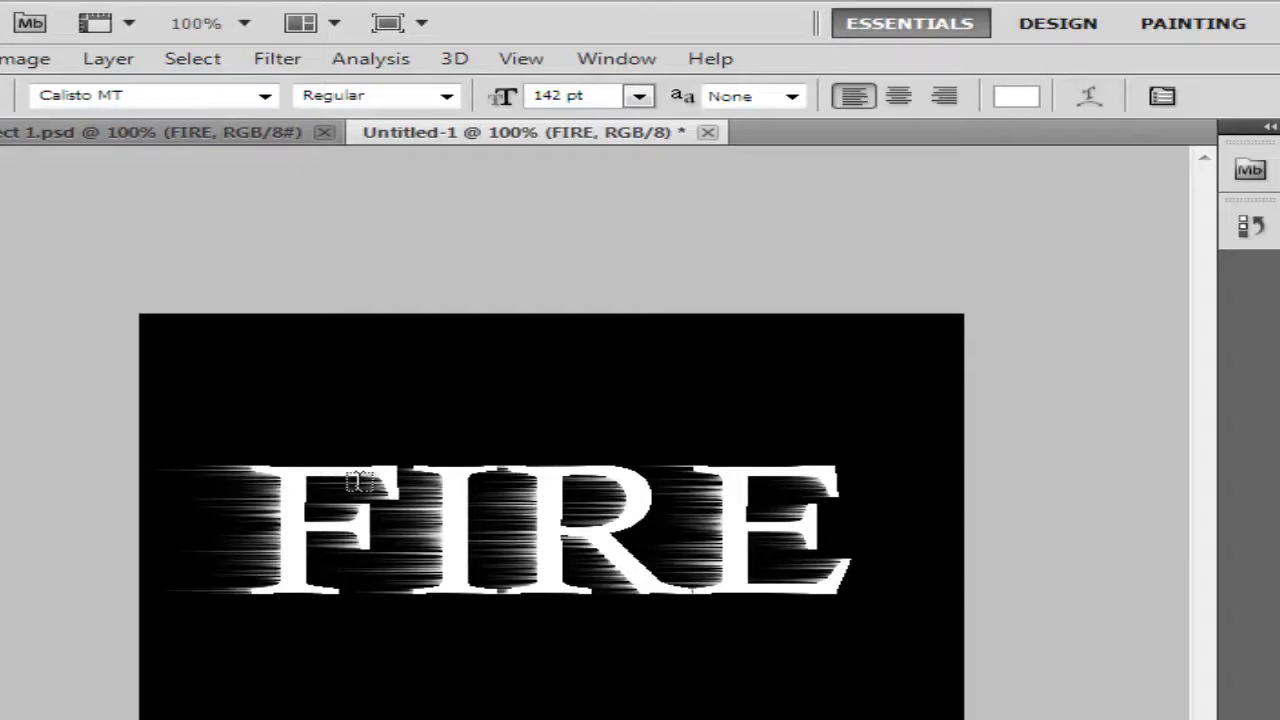
mouse_move(268, 472)
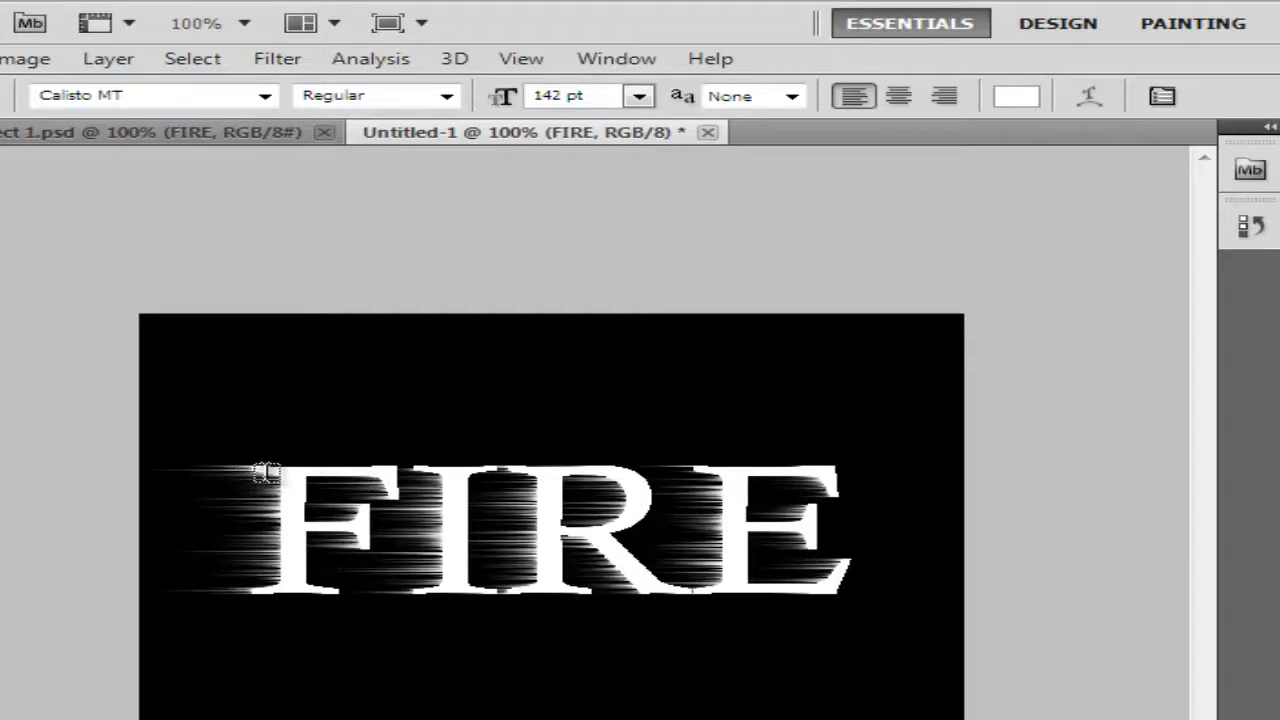
mouse_move(288, 472)
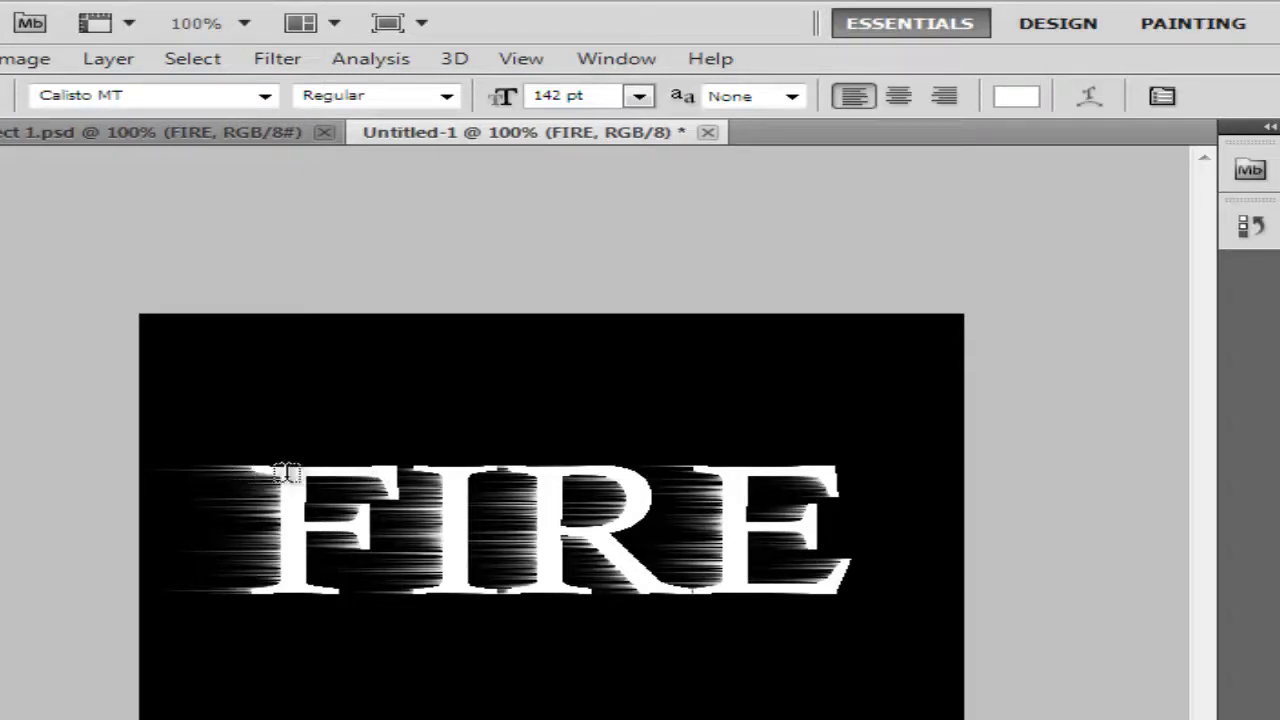
mouse_move(300, 366)
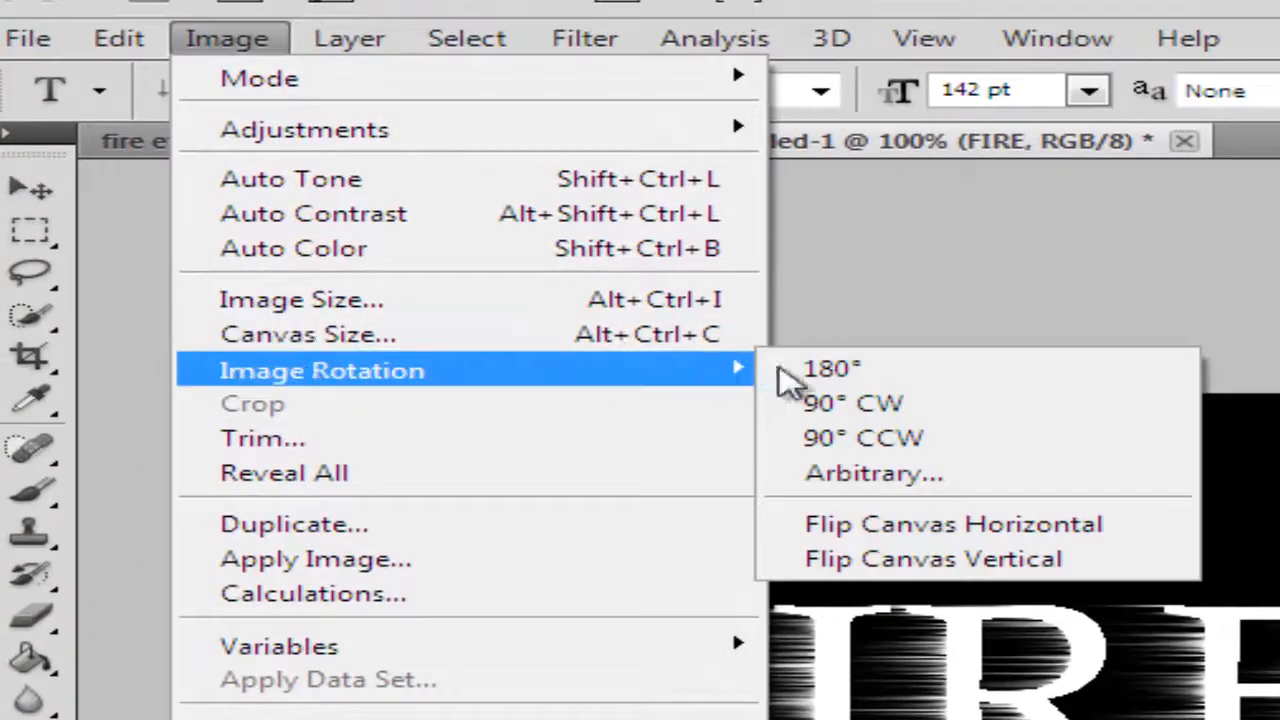
mouse_move(890, 450)
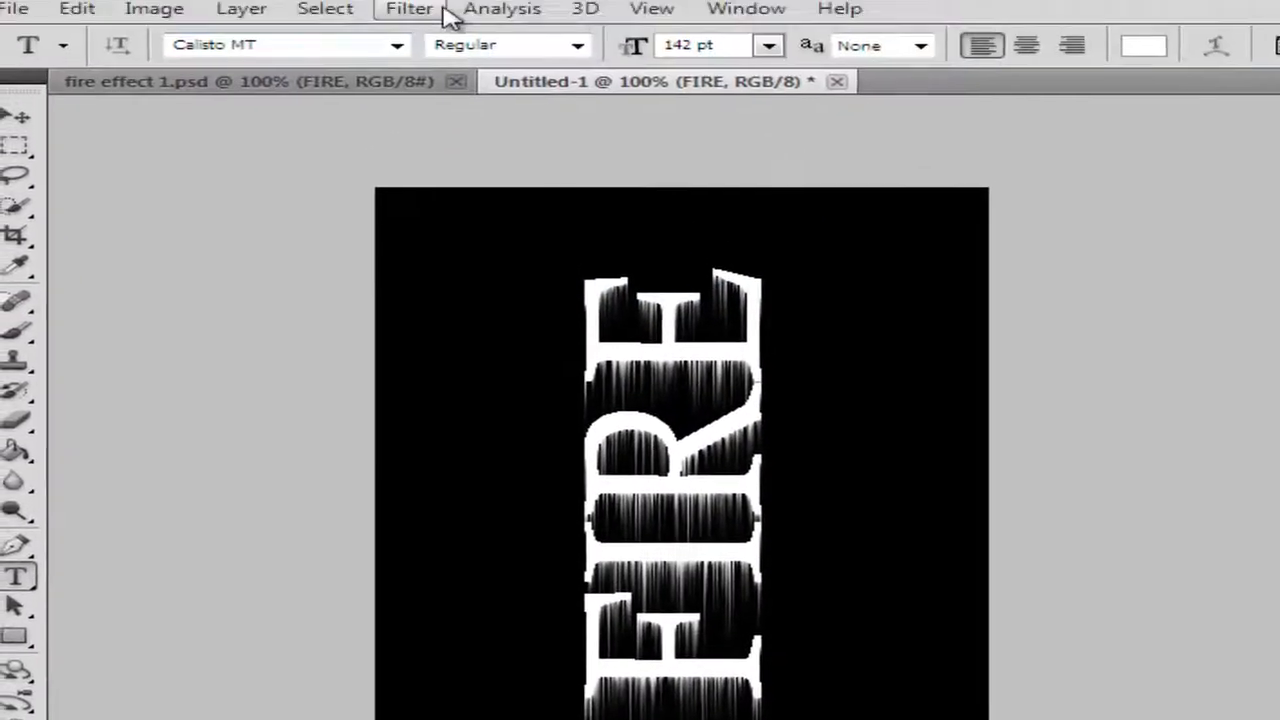
Step: Reapply Wind on the rotated text and rotate the canvas 90° clockwise
click(408, 8)
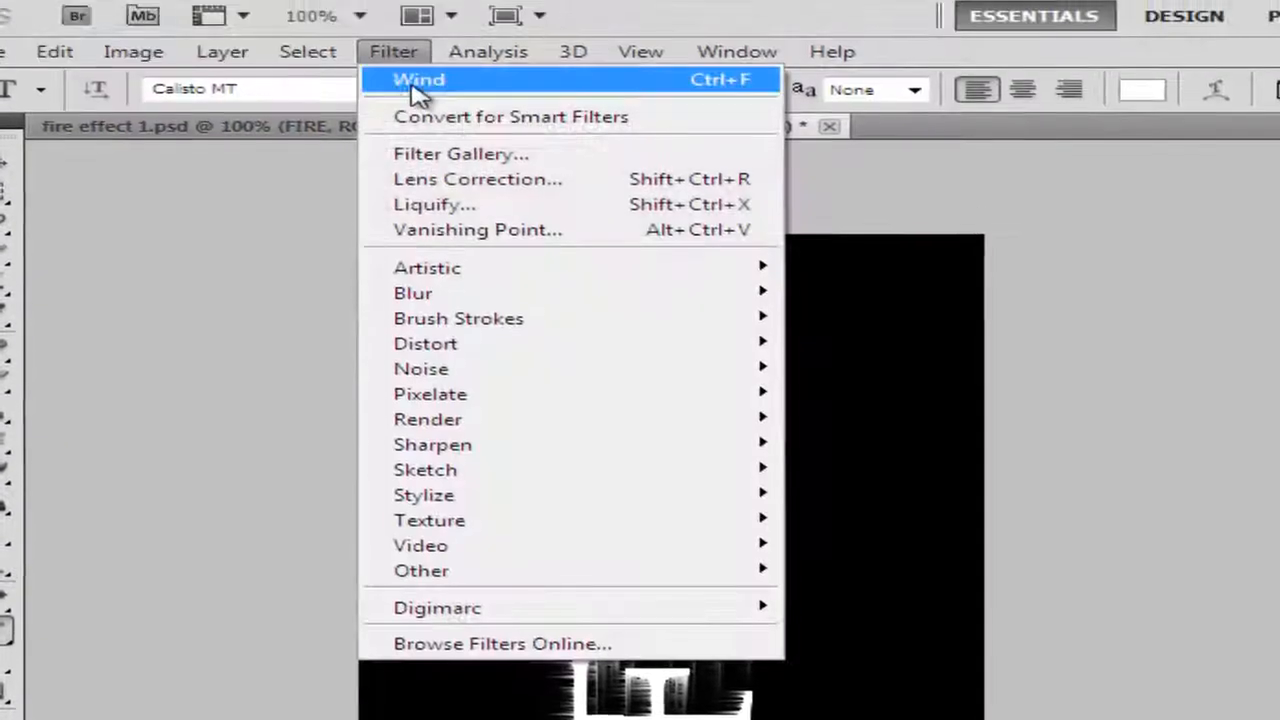
click(418, 80)
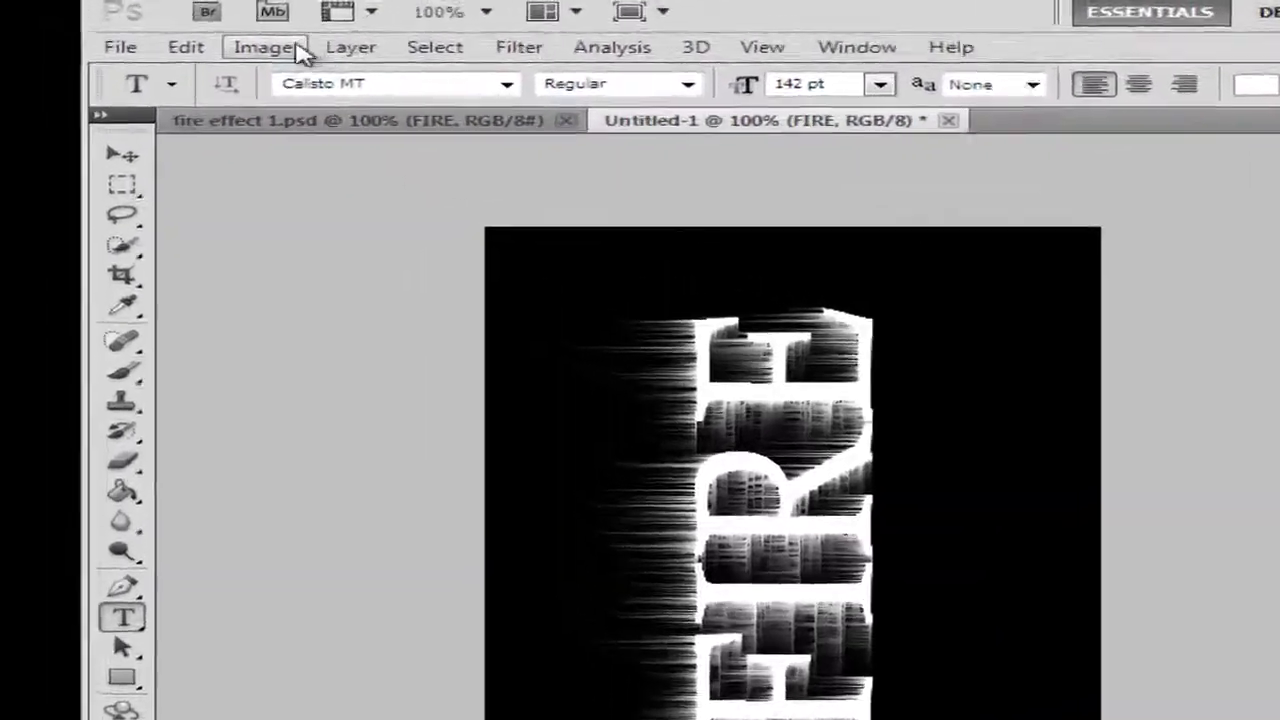
click(266, 48)
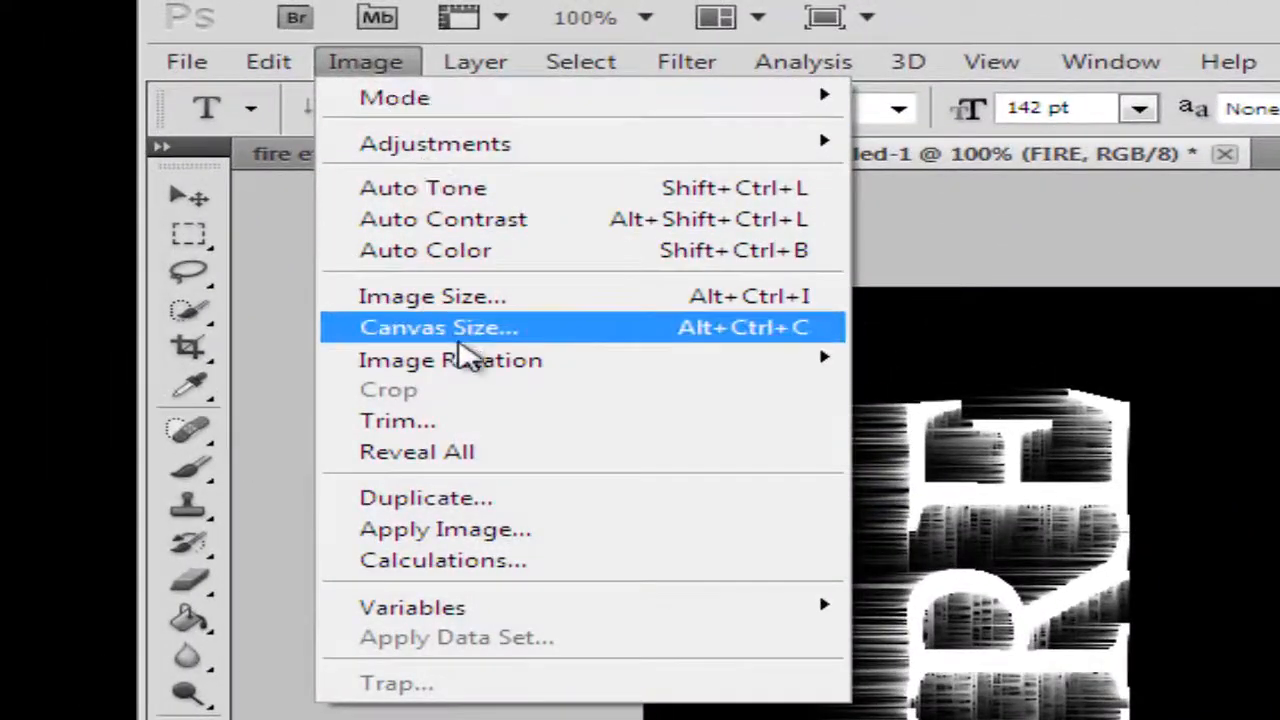
mouse_move(450, 360)
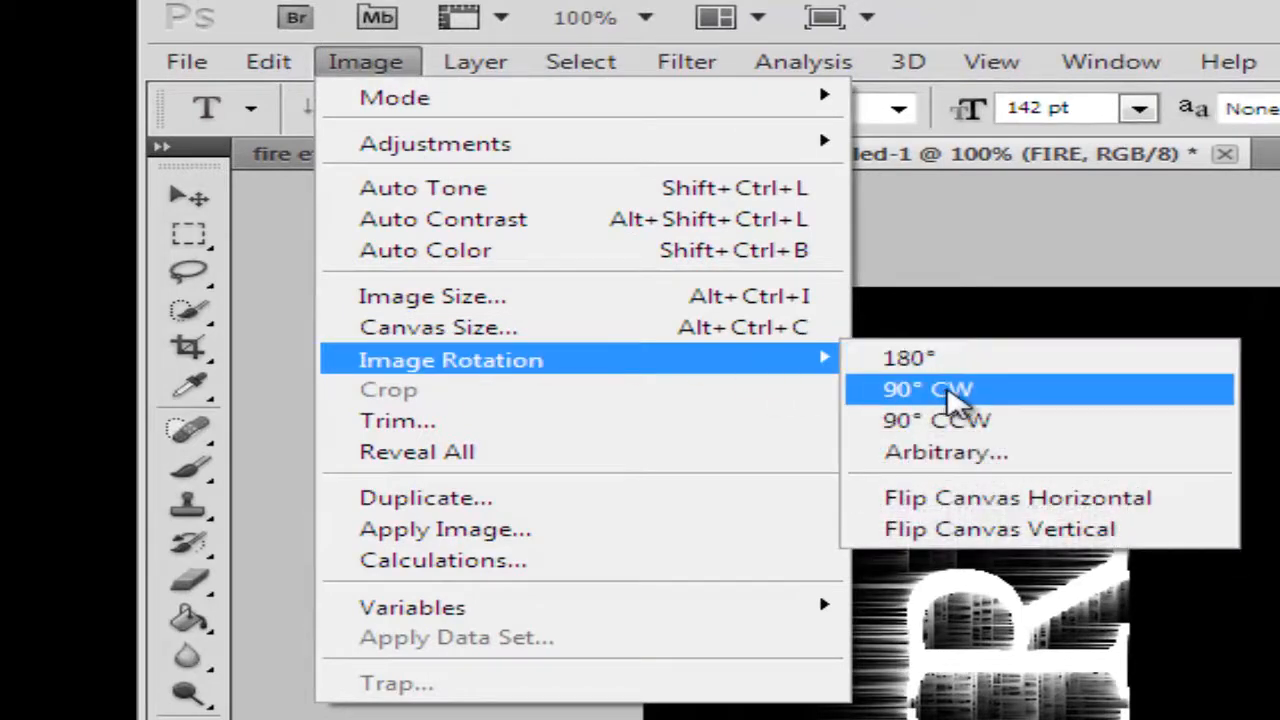
click(928, 388)
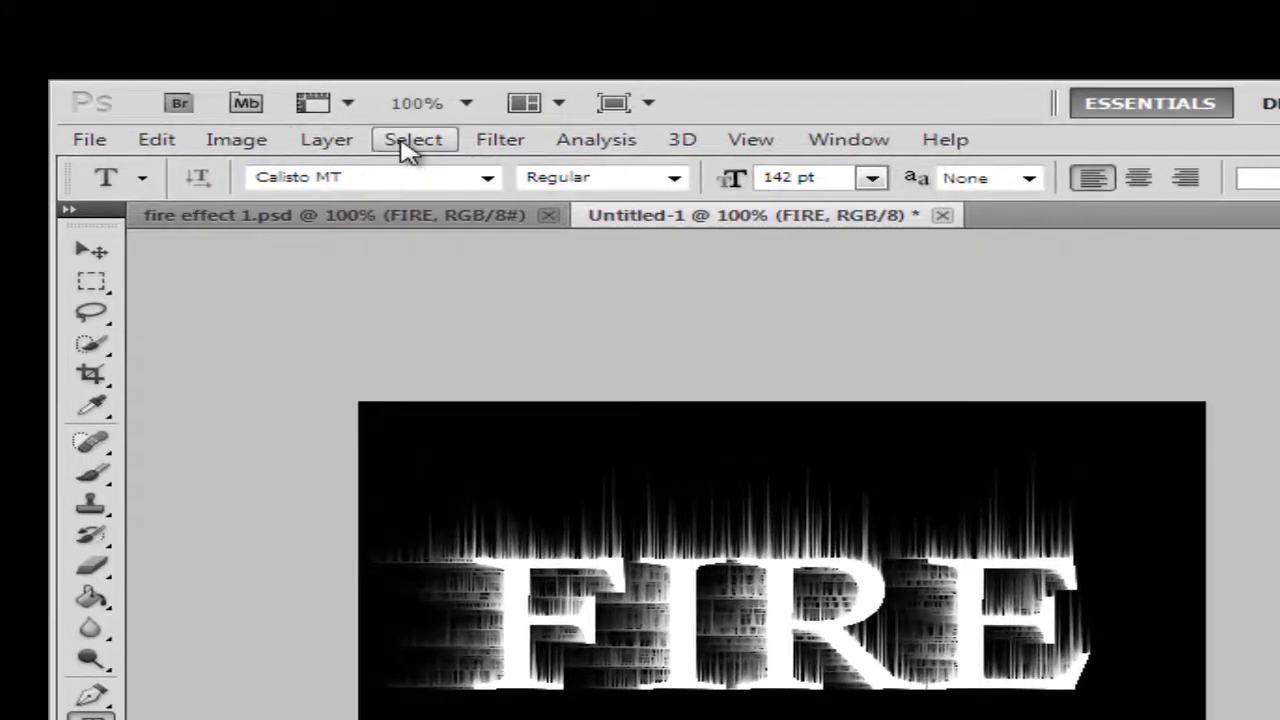
Step: Apply a Gaussian Blur of 2.0 pixels to the streaked FIRE letters
click(500, 140)
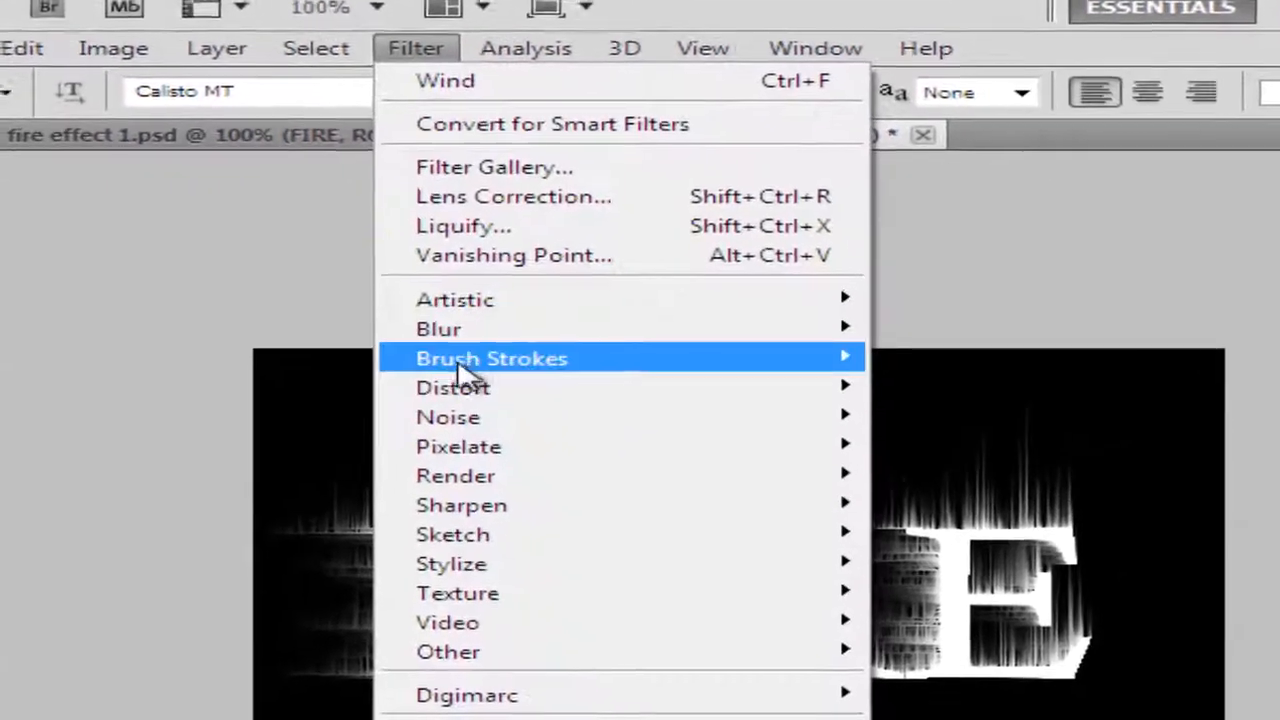
mouse_move(440, 320)
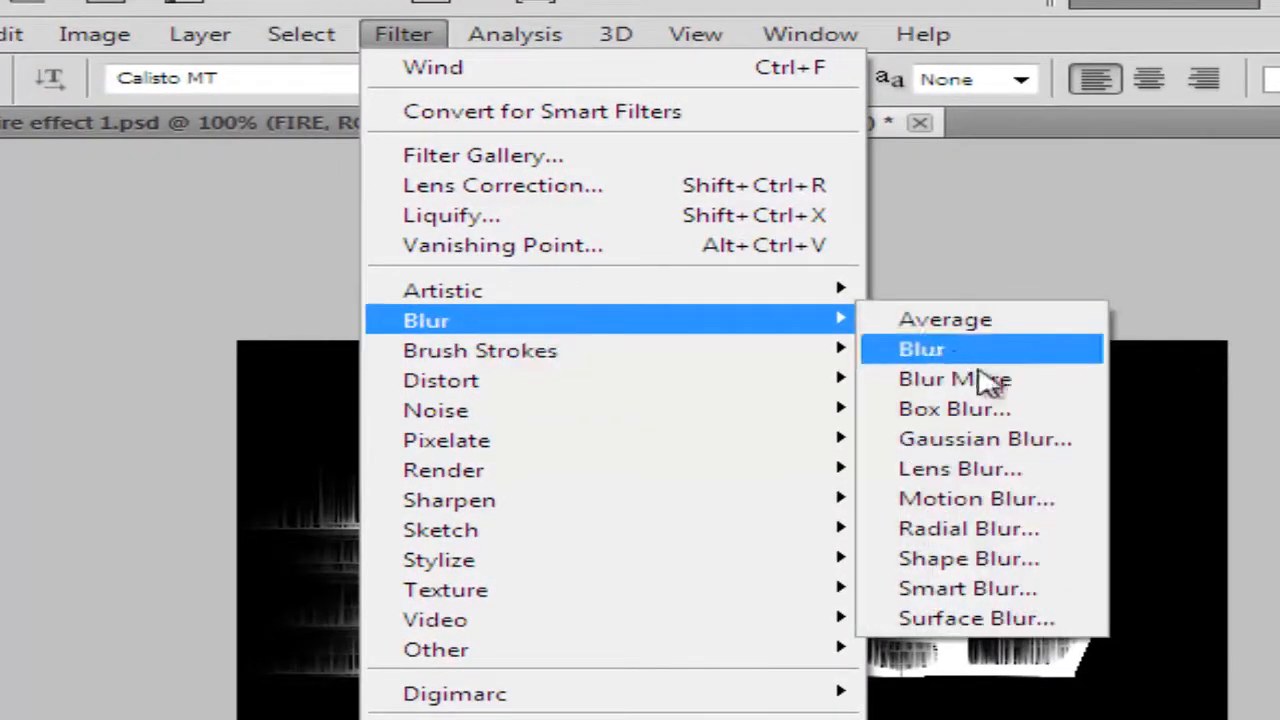
click(984, 438)
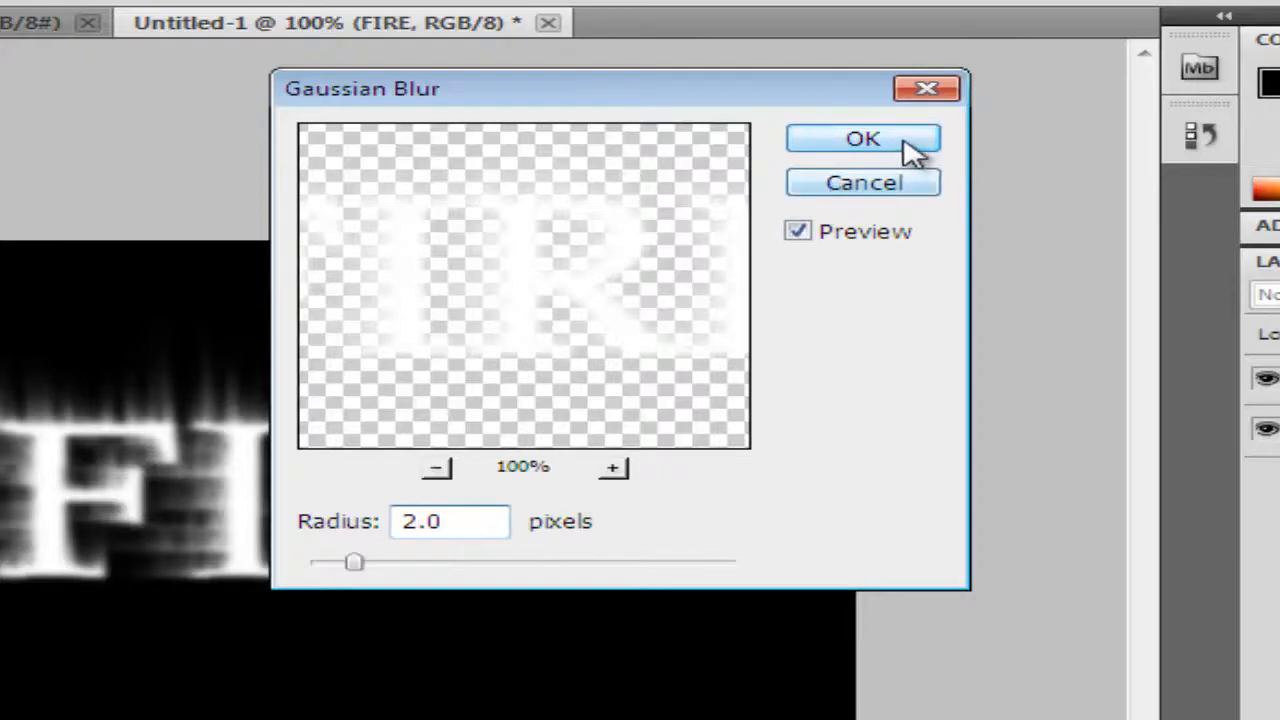
click(862, 138)
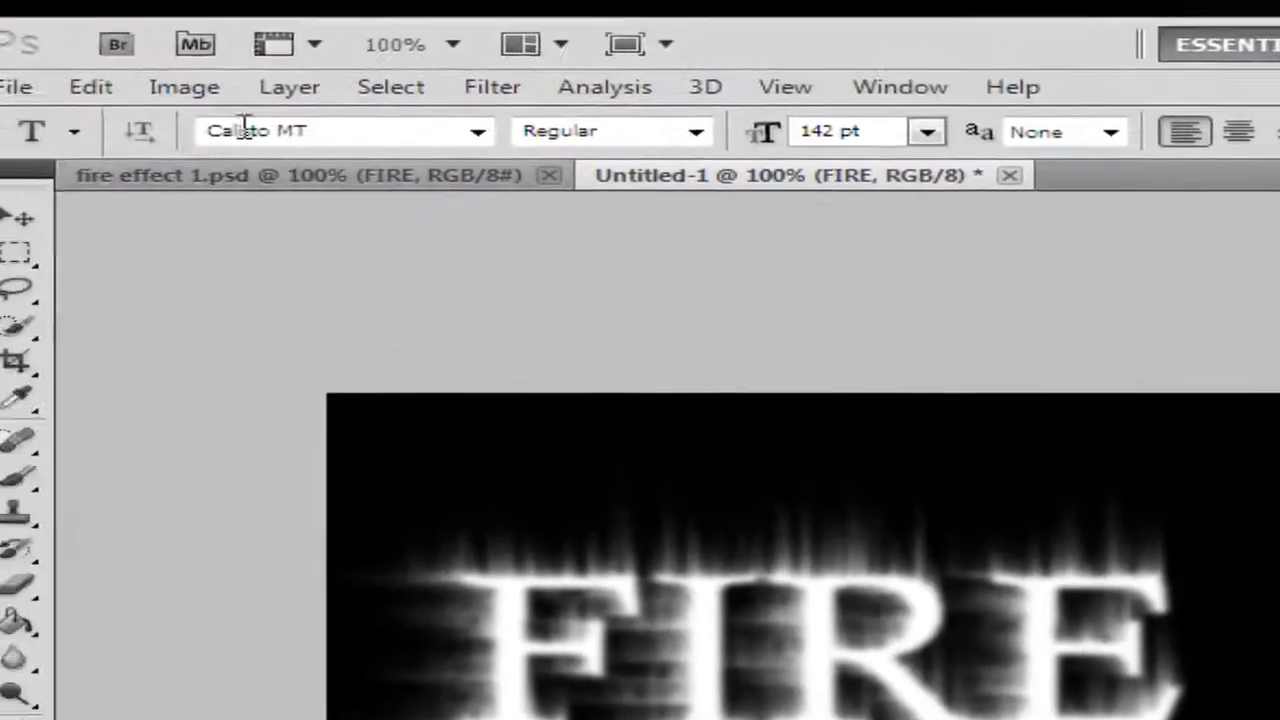
Step: Apply a Ripple distortion at 100% amount, medium size, to the blurred flames
click(584, 116)
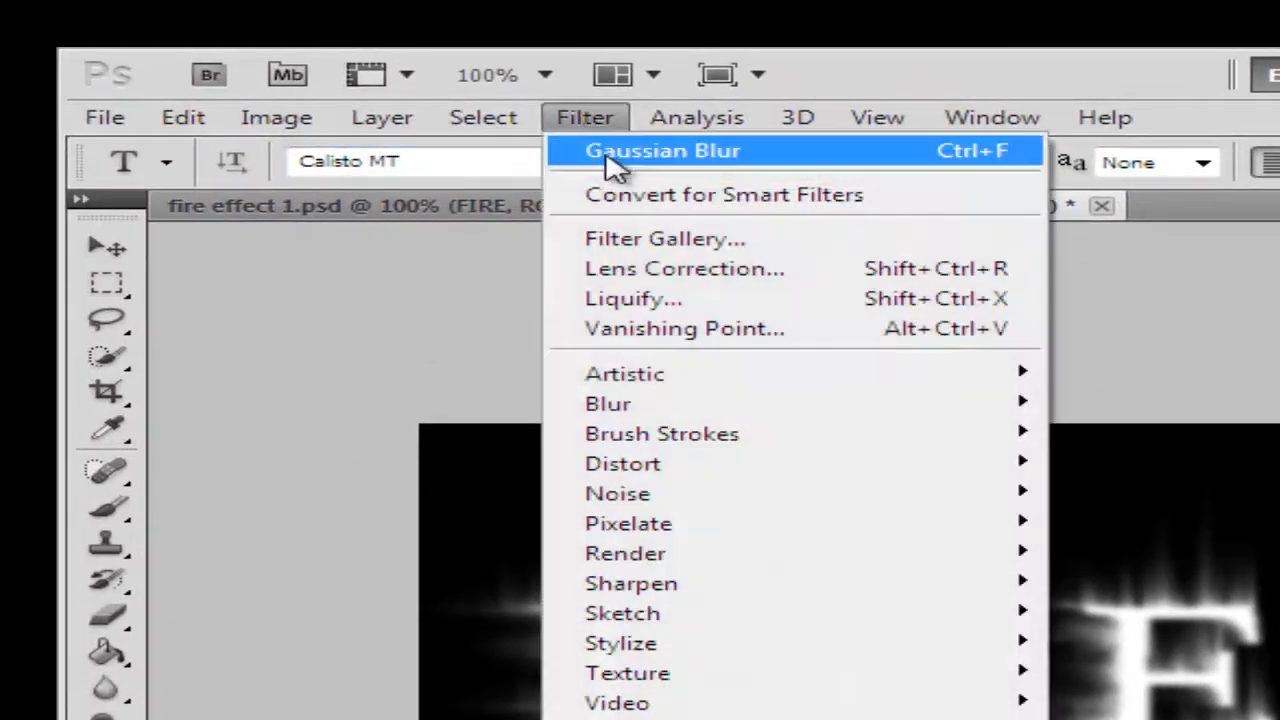
mouse_move(622, 464)
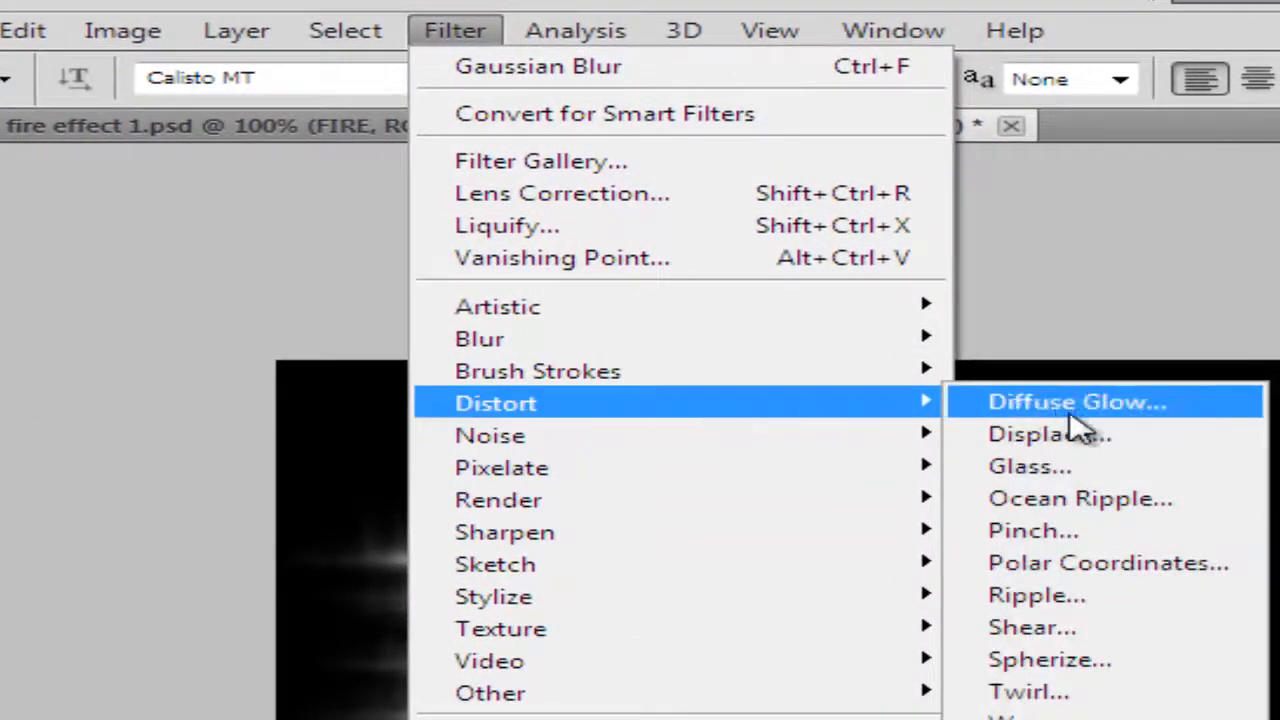
mouse_move(1084, 596)
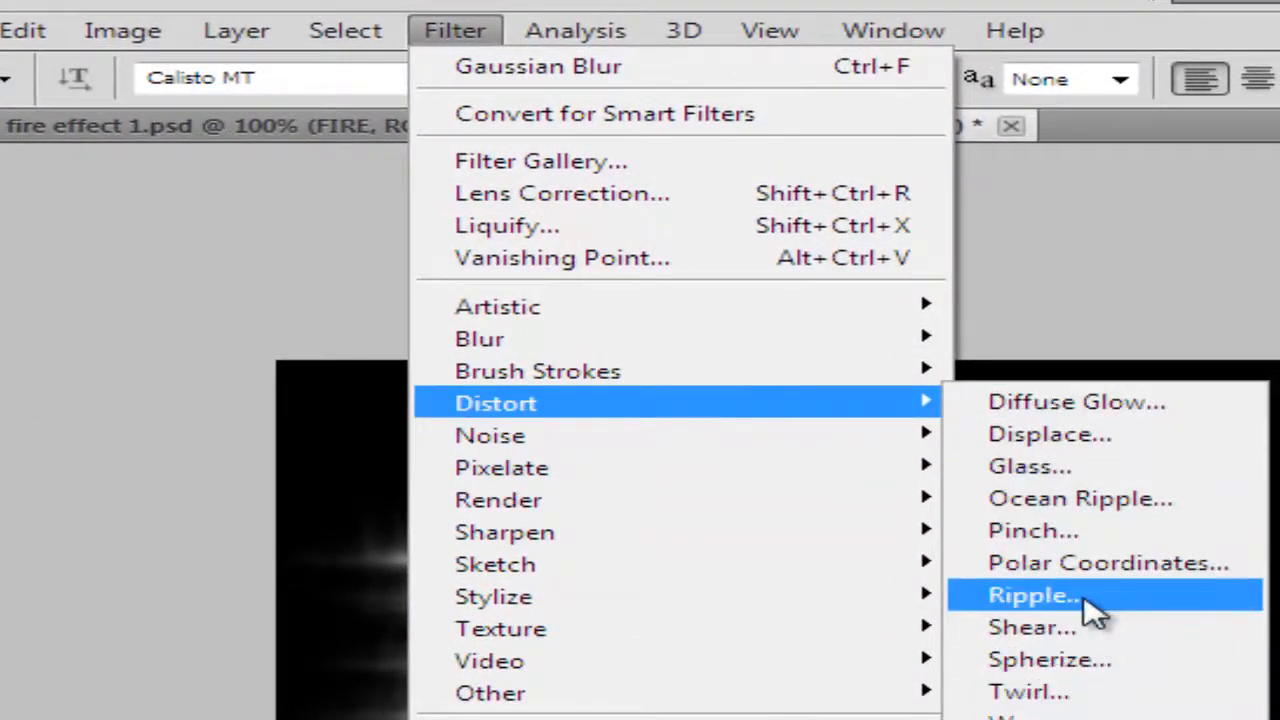
click(1032, 594)
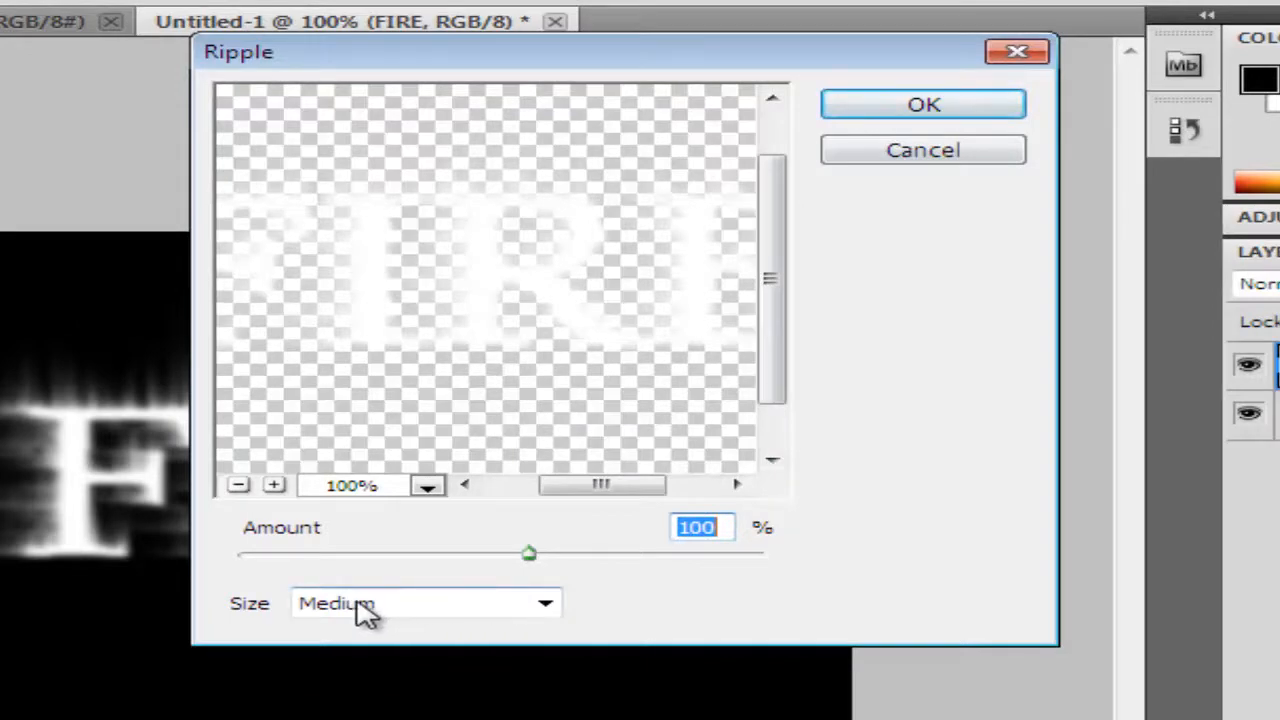
mouse_move(950, 490)
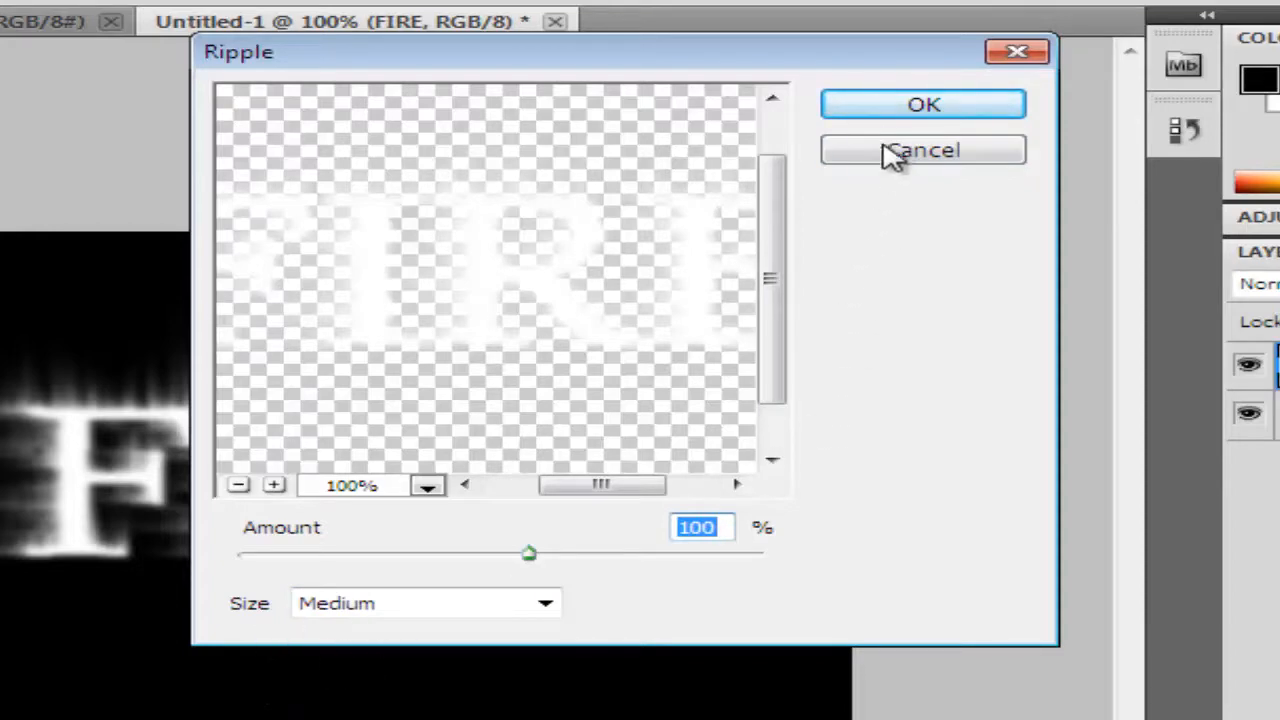
click(922, 104)
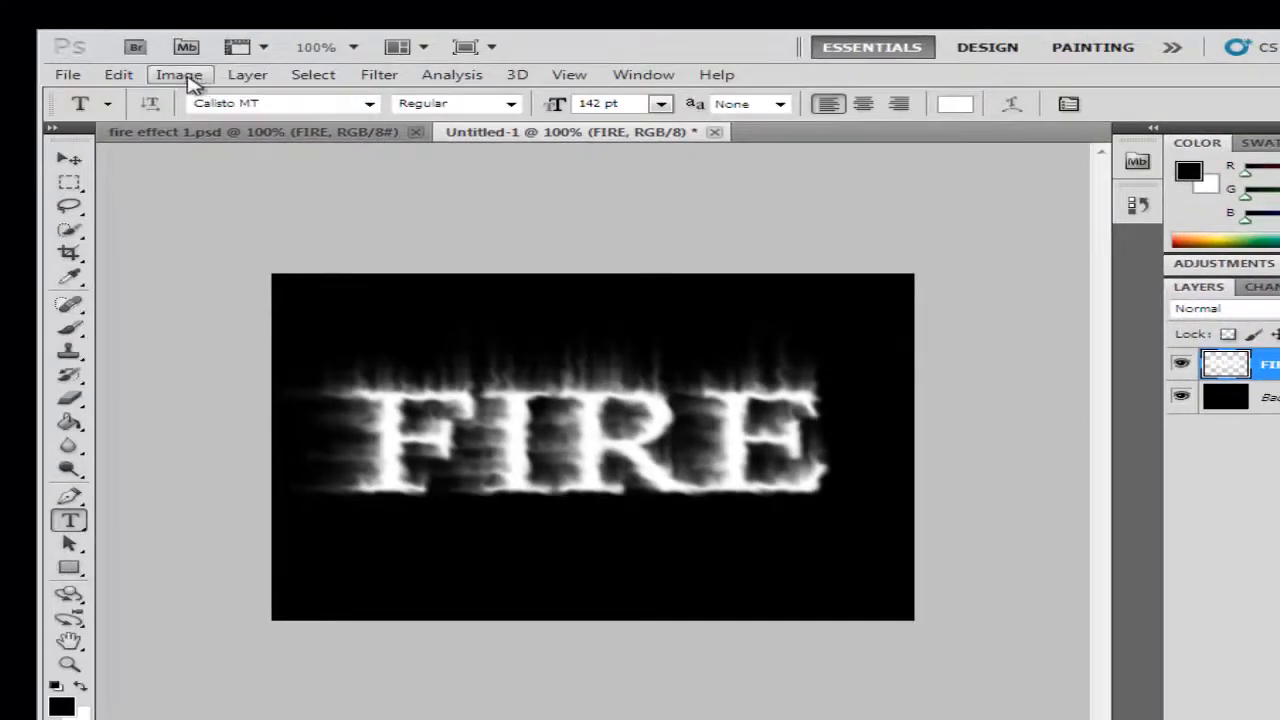
Step: Convert the image to Grayscale and then to Indexed Color mode
click(180, 74)
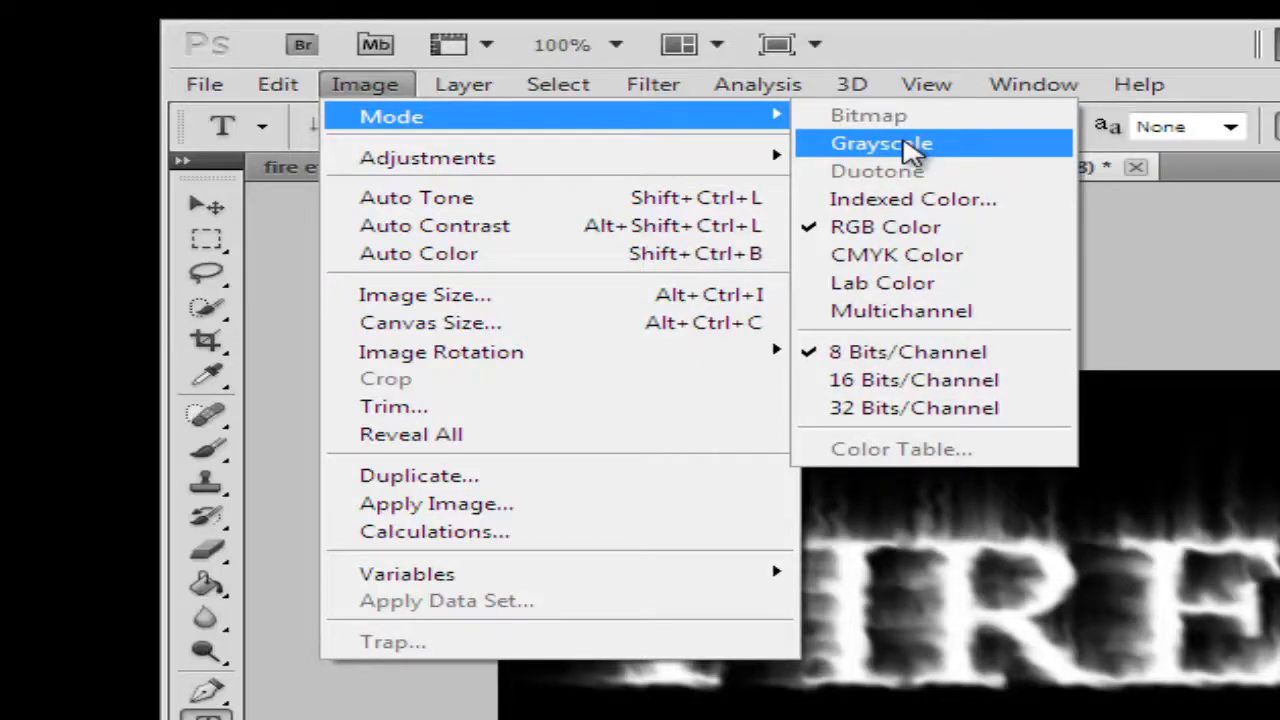
click(880, 144)
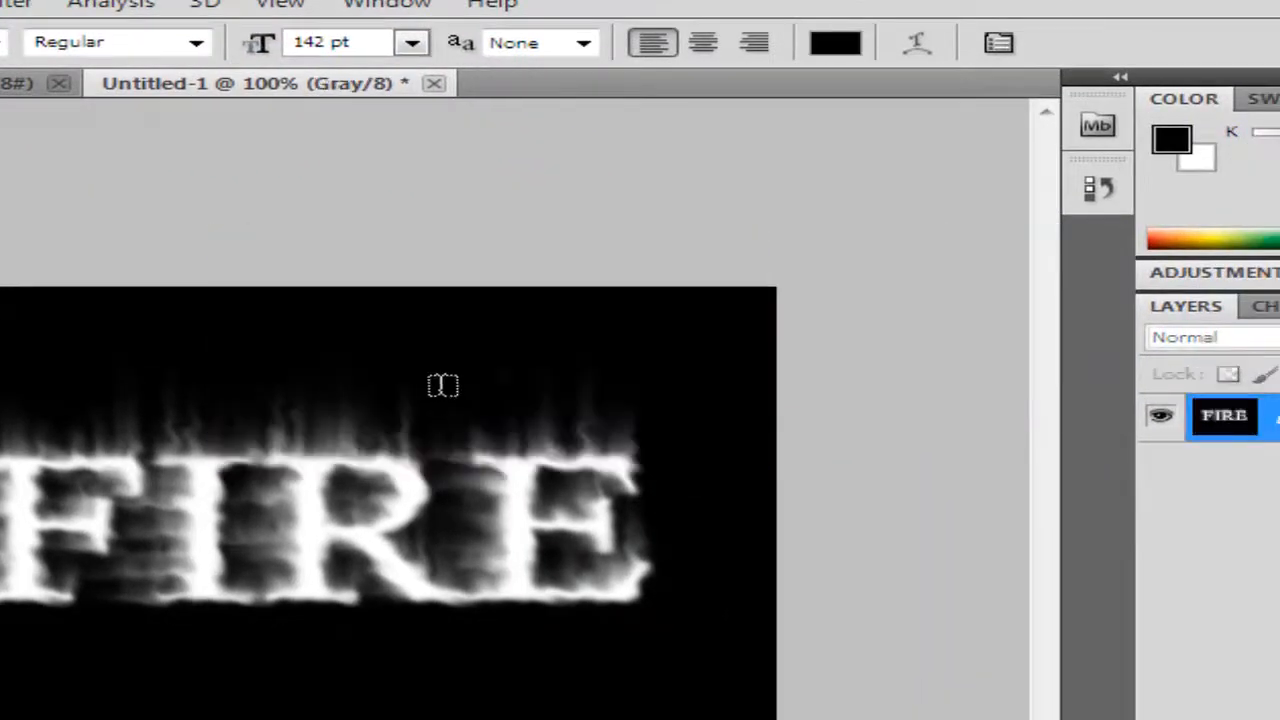
mouse_move(292, 304)
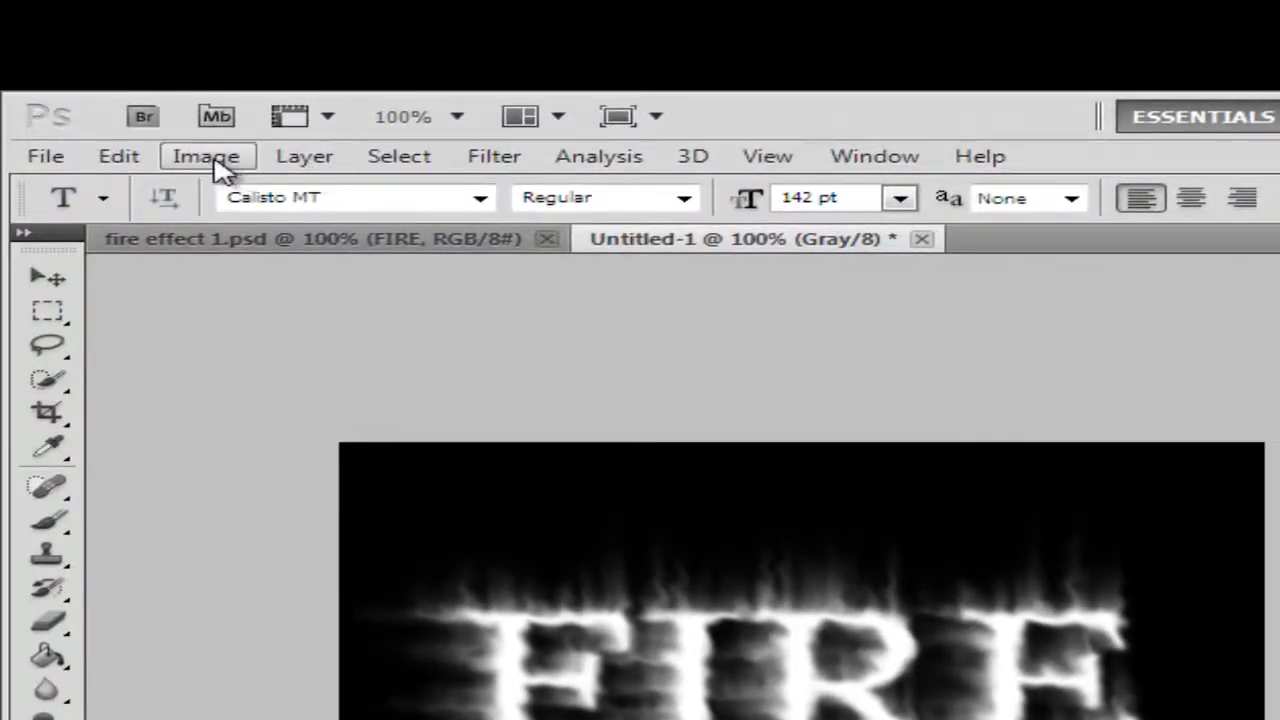
click(204, 156)
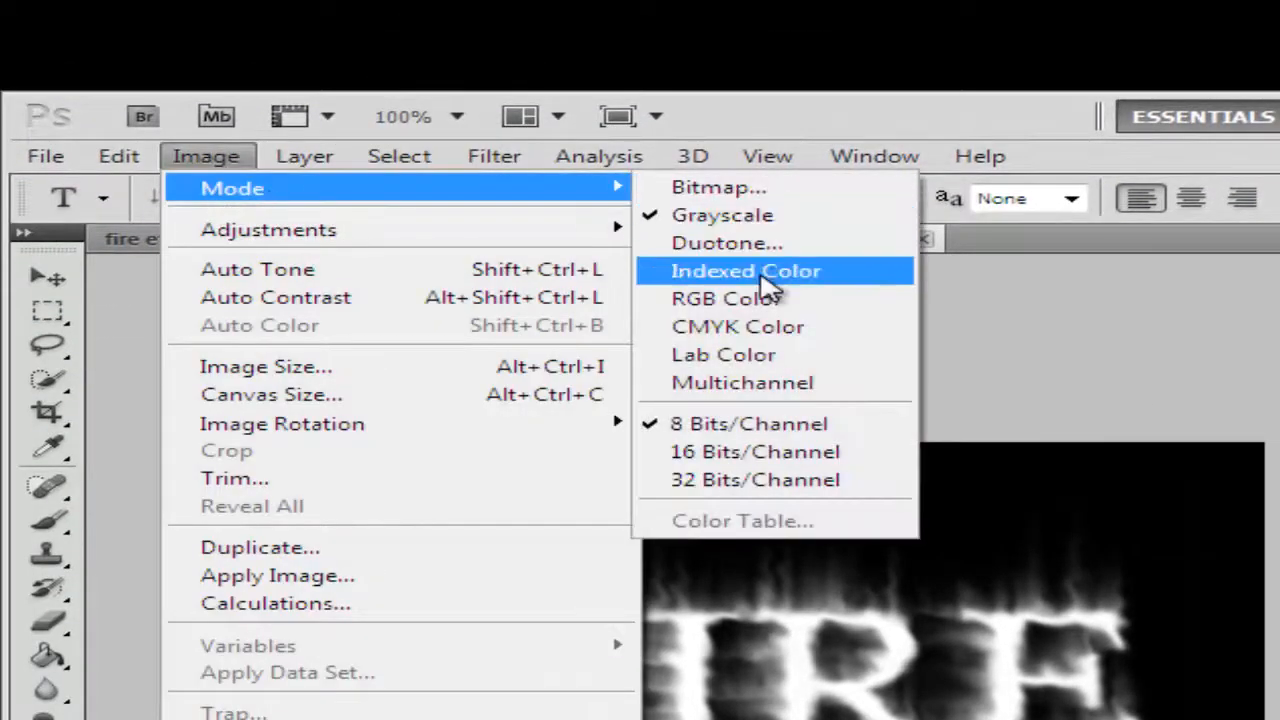
click(744, 272)
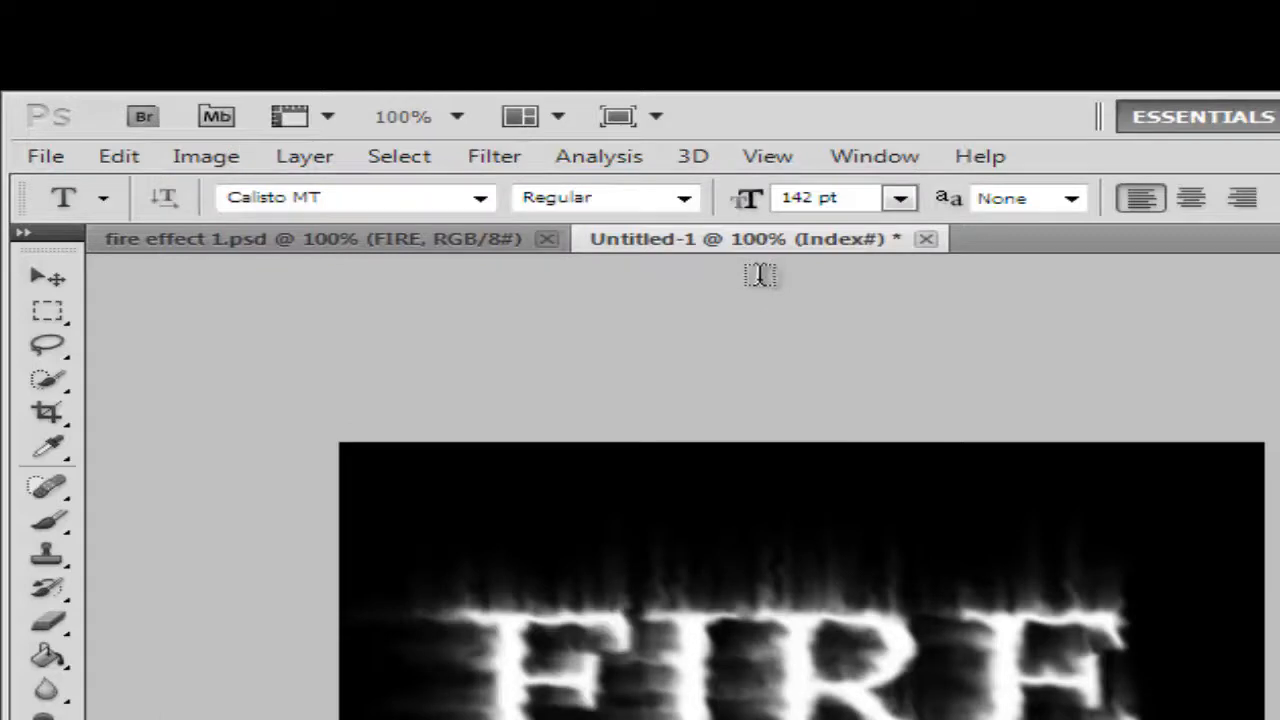
click(204, 156)
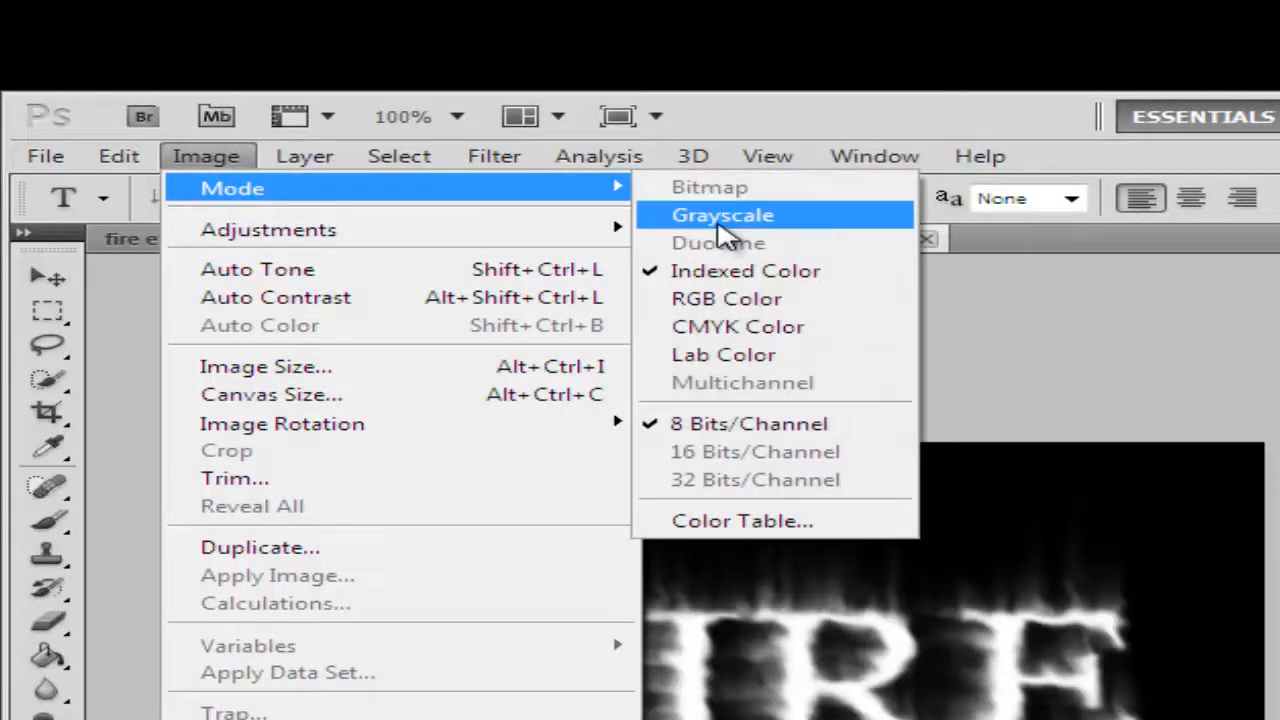
mouse_move(780, 480)
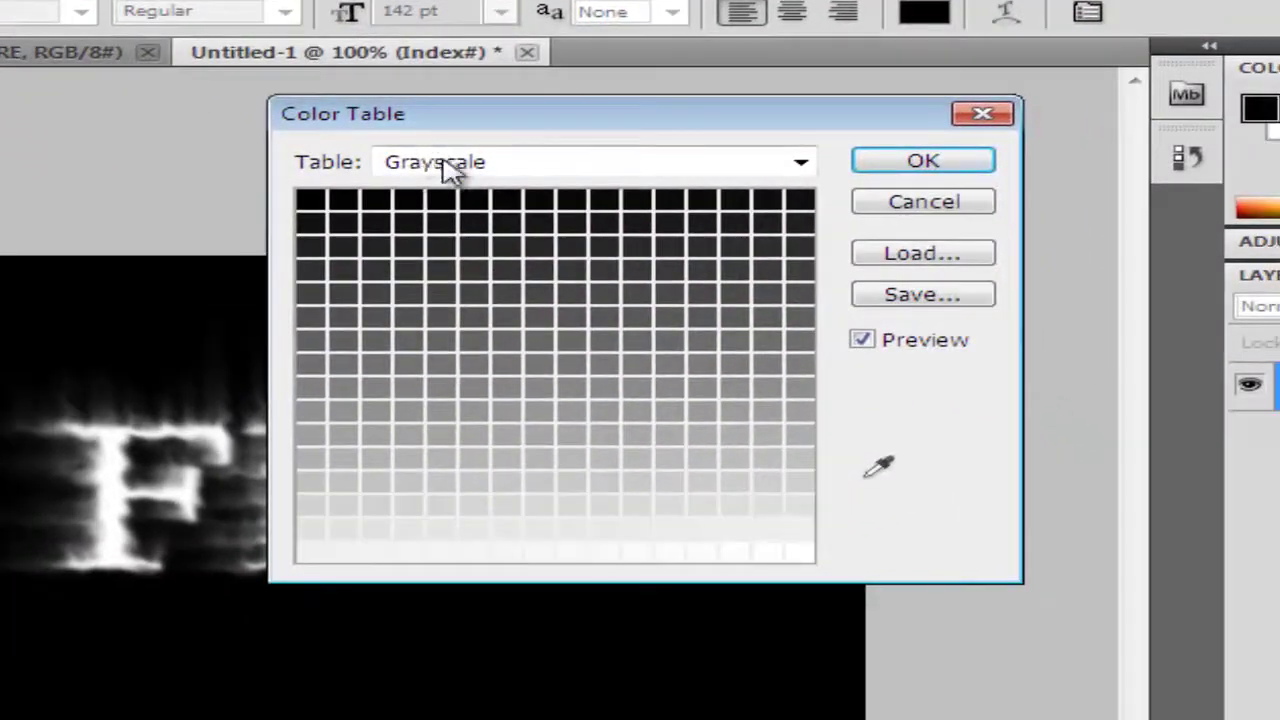
Step: Apply the Black Body colour table to turn the flames orange-yellow
click(800, 160)
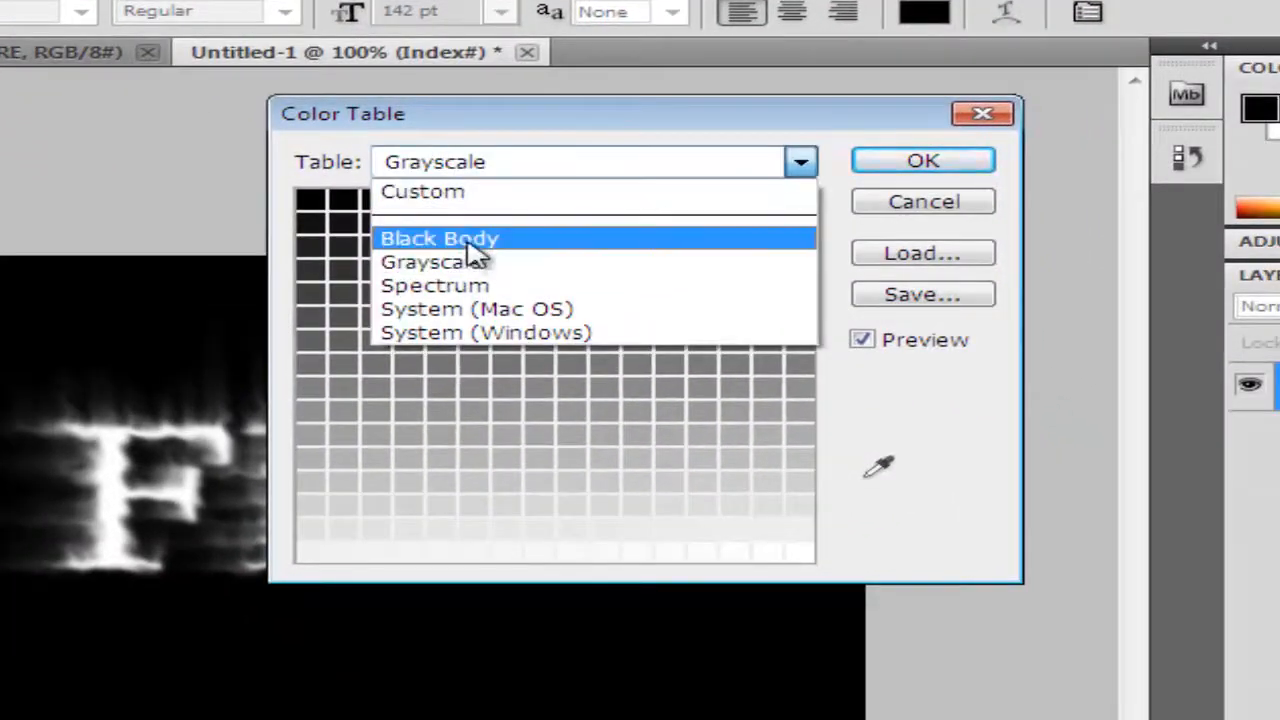
click(440, 238)
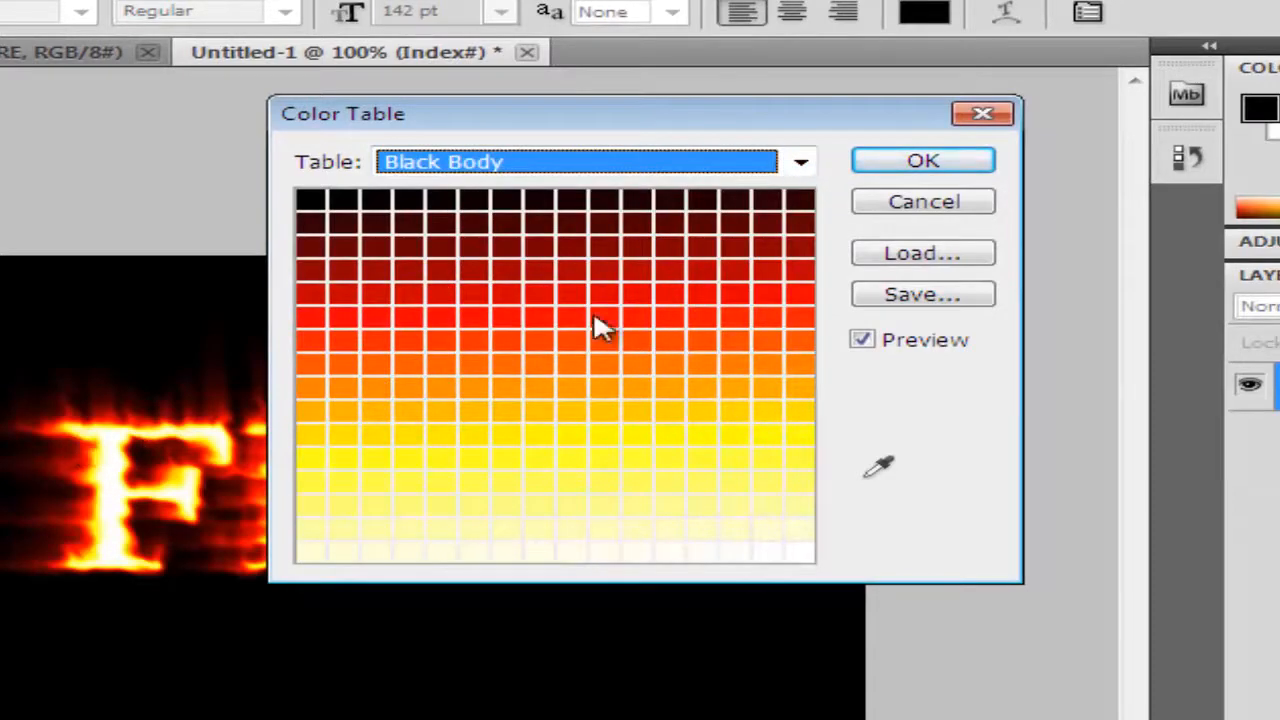
mouse_move(864, 230)
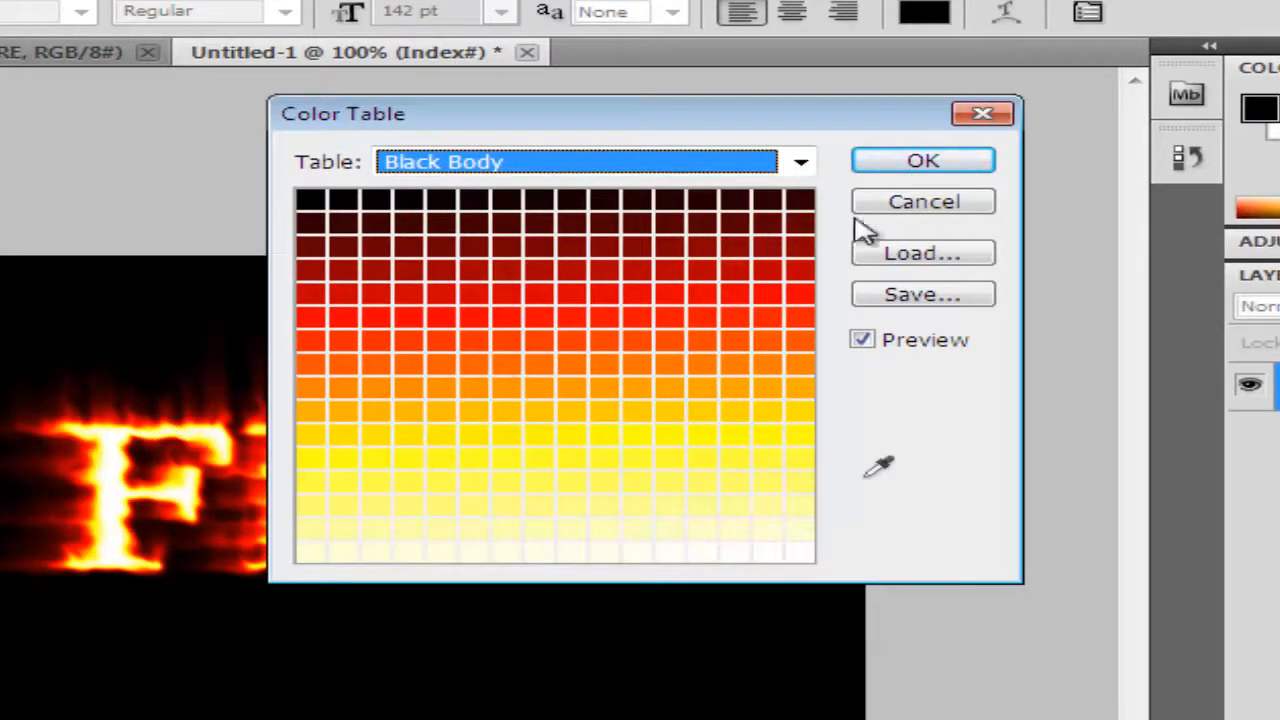
click(922, 160)
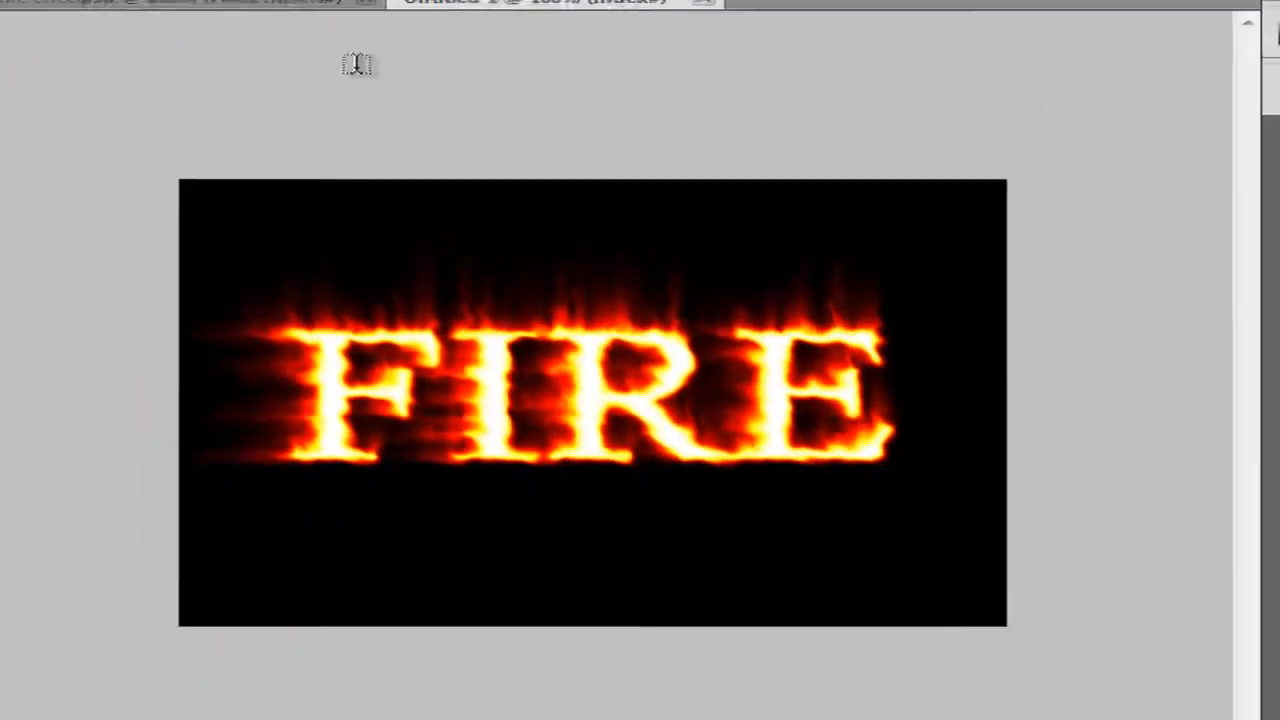
Step: Return to RGB mode and choose white (ffffff) for the new FIRE text layer
click(378, 10)
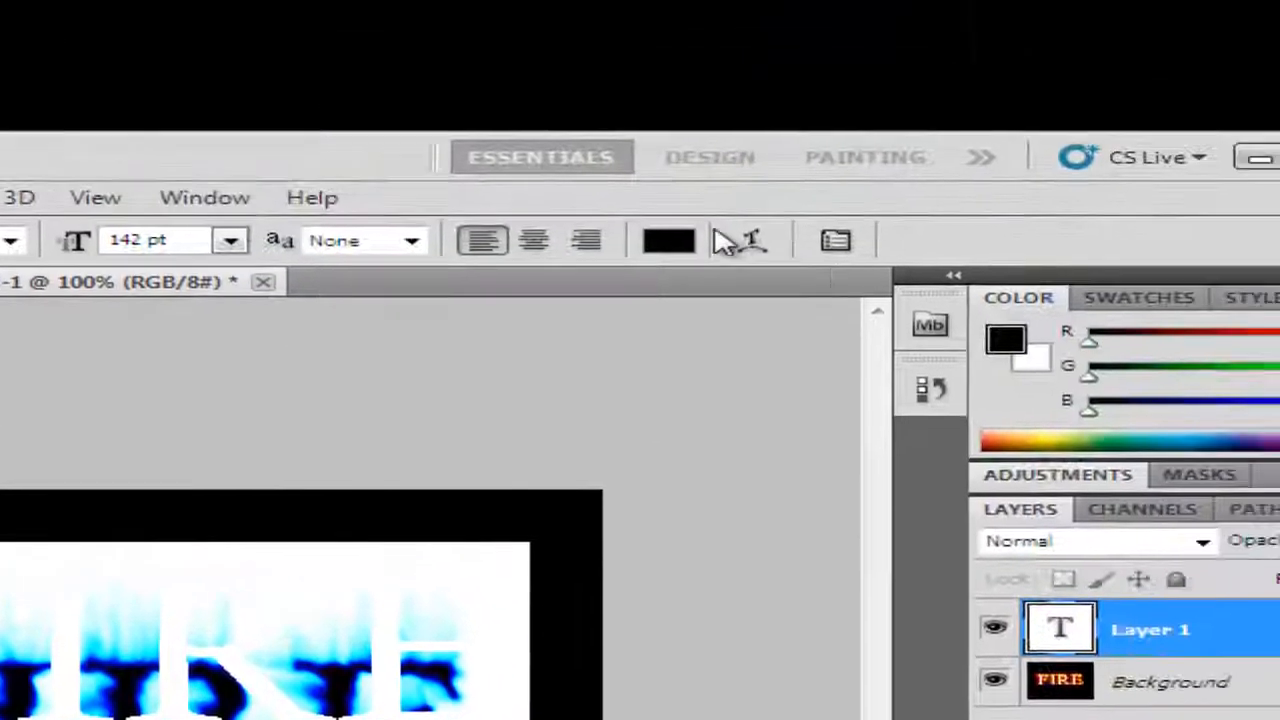
click(668, 240)
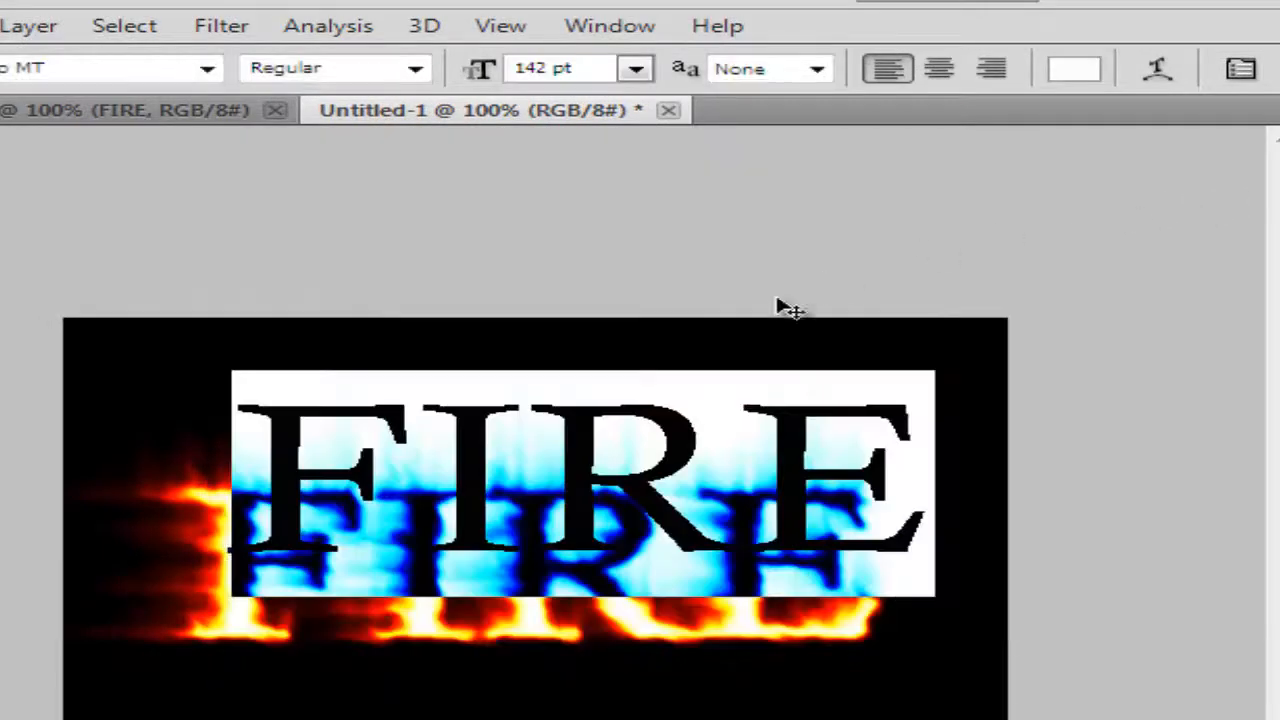
click(1072, 68)
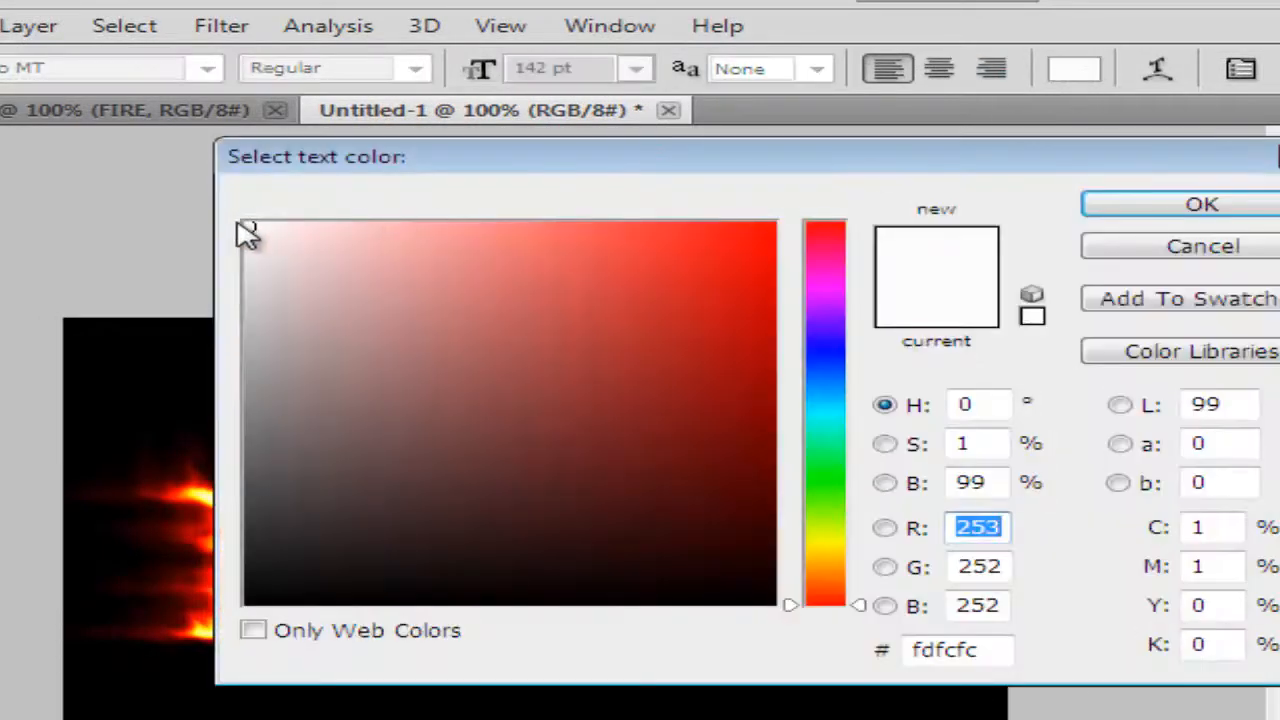
click(248, 228)
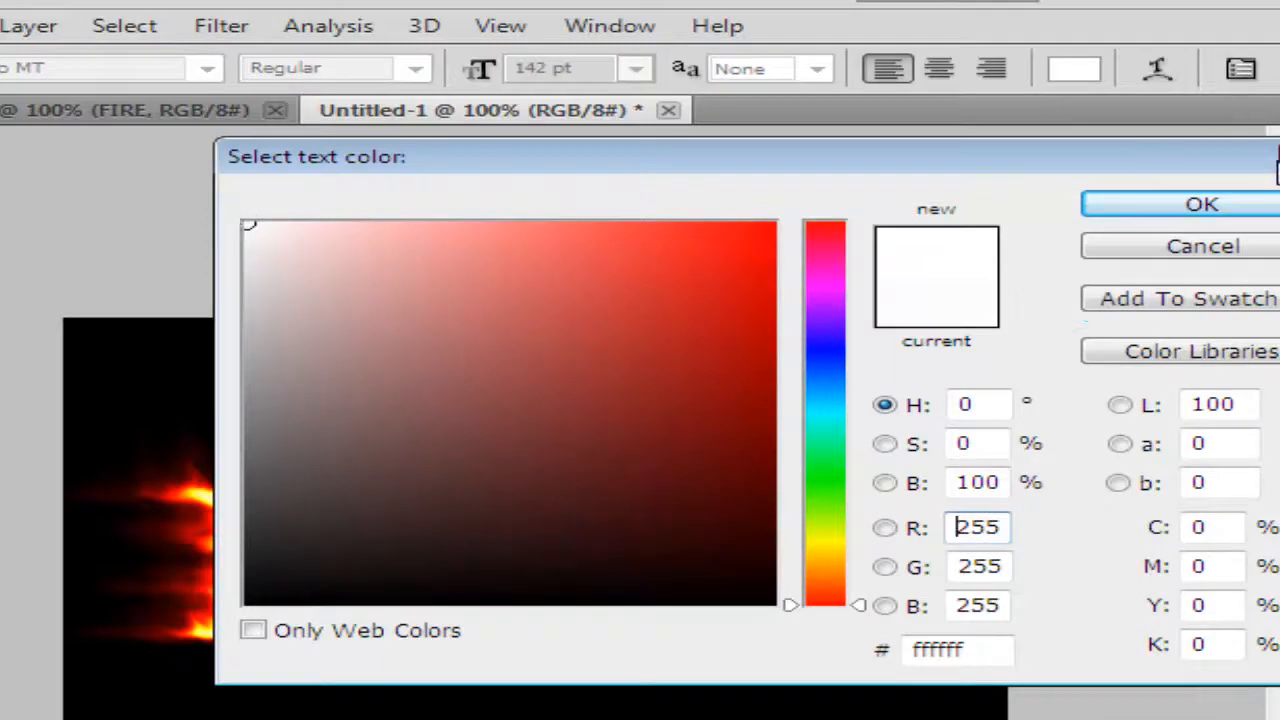